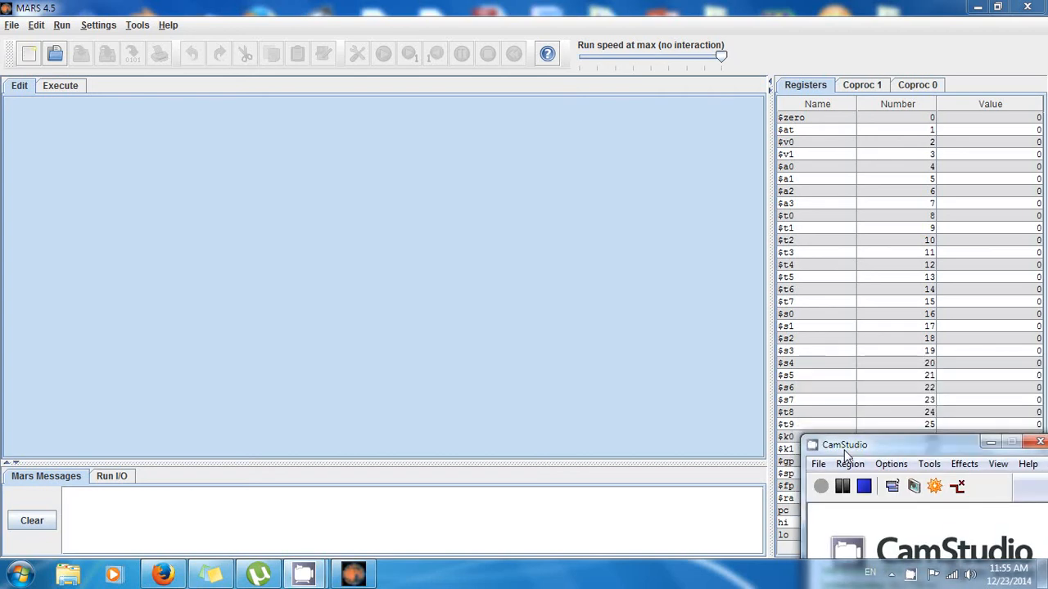
mouse_move(684, 237)
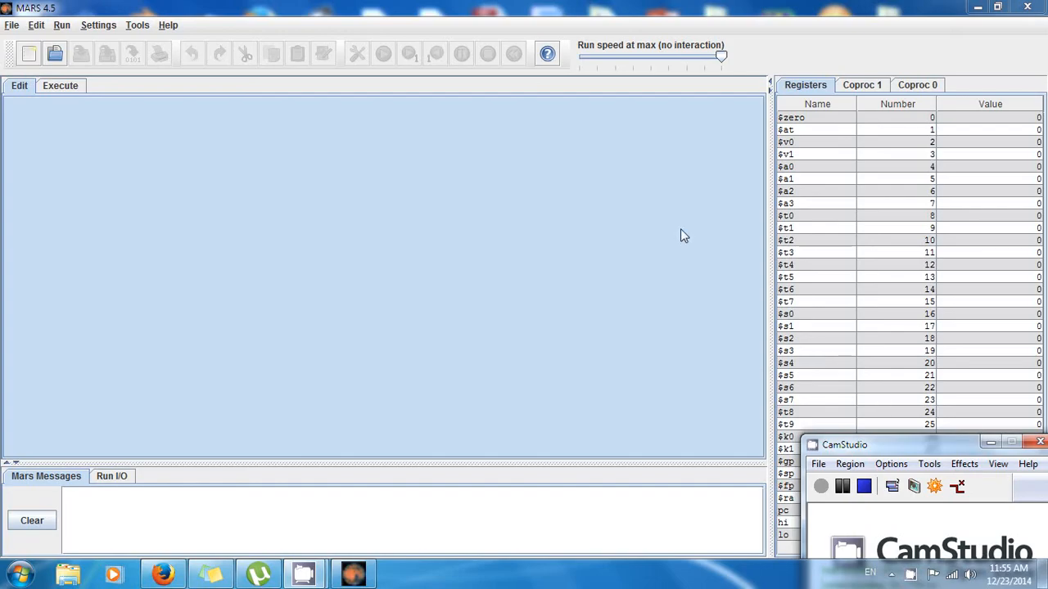
mouse_move(232, 248)
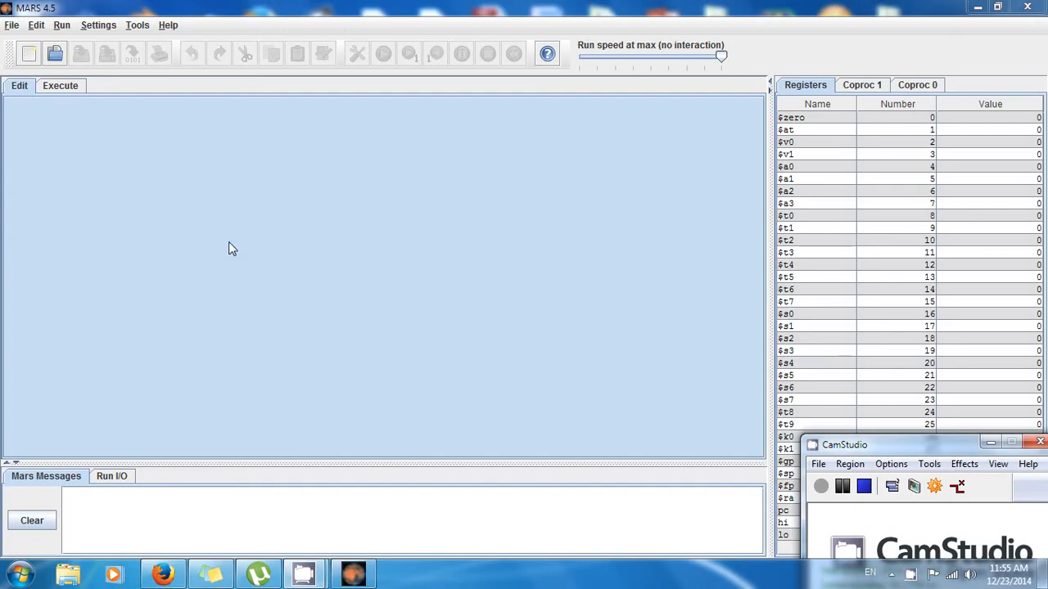
mouse_move(248, 120)
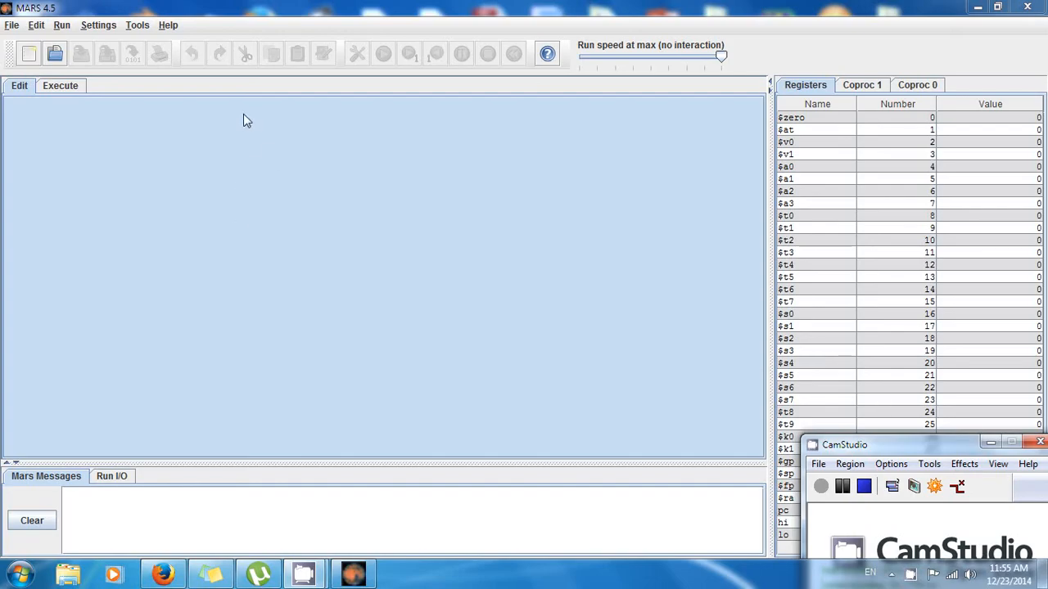
mouse_move(401, 134)
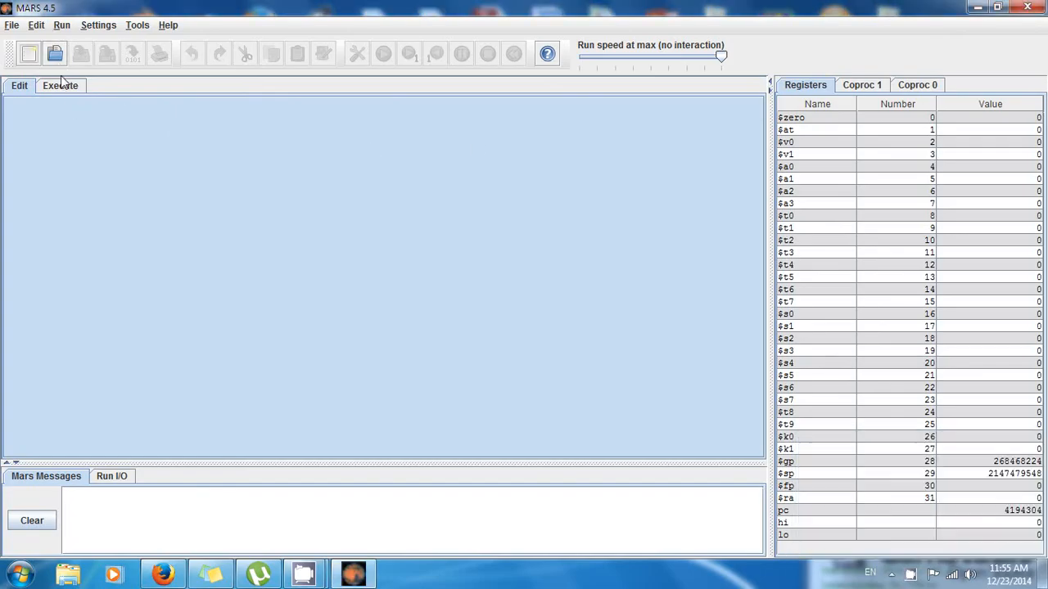
After glancing at the Execute view, create a blank file and save it on the Desktop as userInput.asm.
click(60, 85)
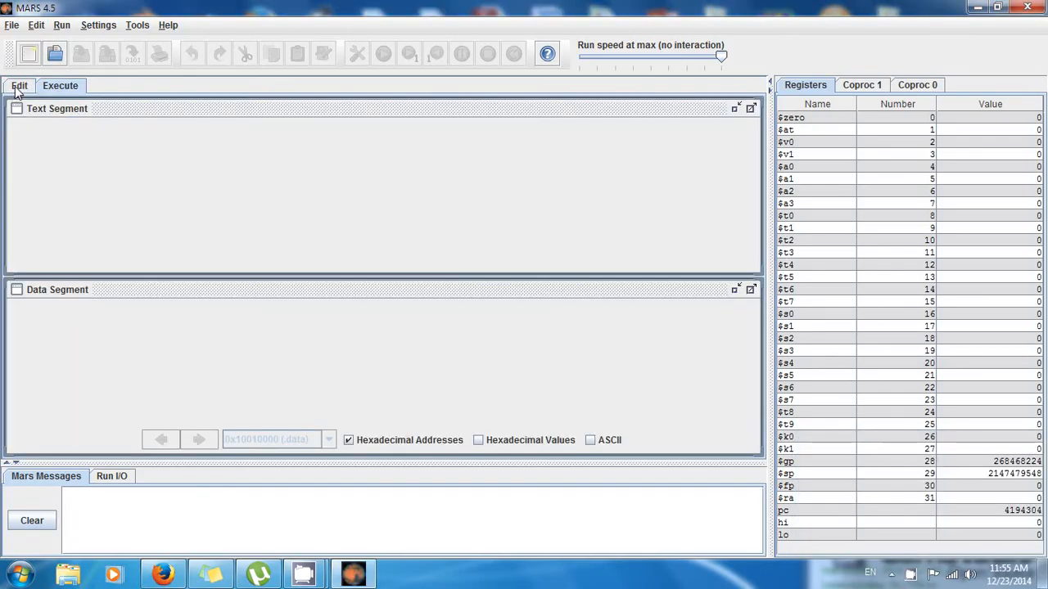
click(19, 85)
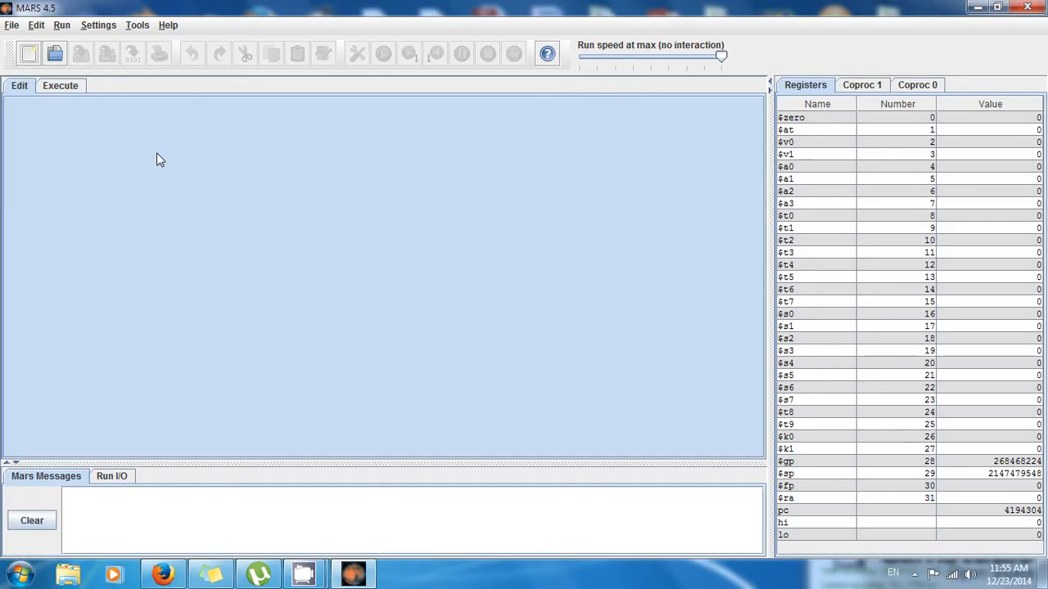
mouse_move(27, 39)
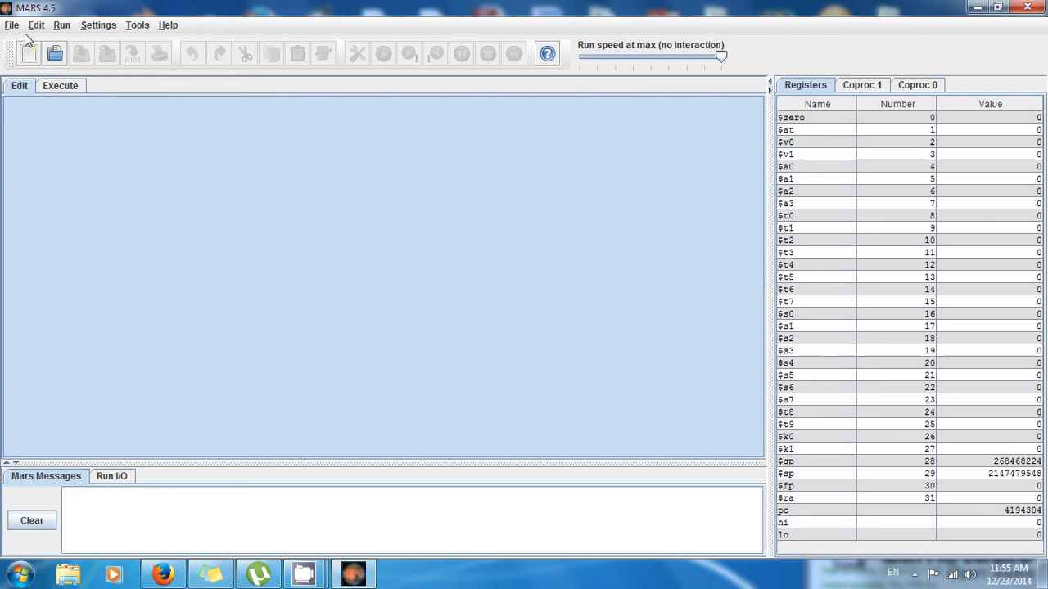
click(28, 54)
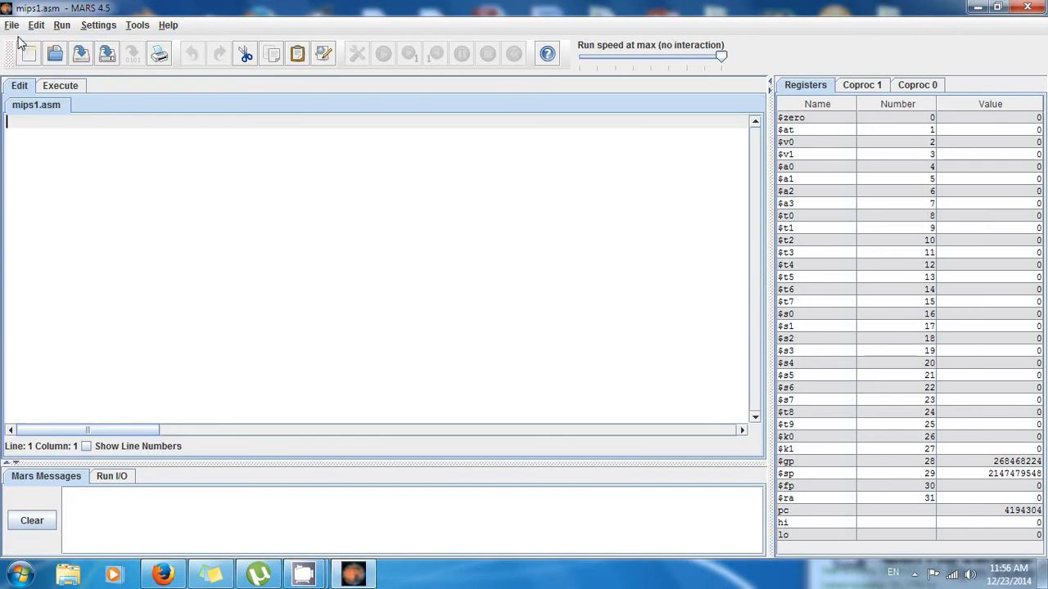
mouse_move(17, 110)
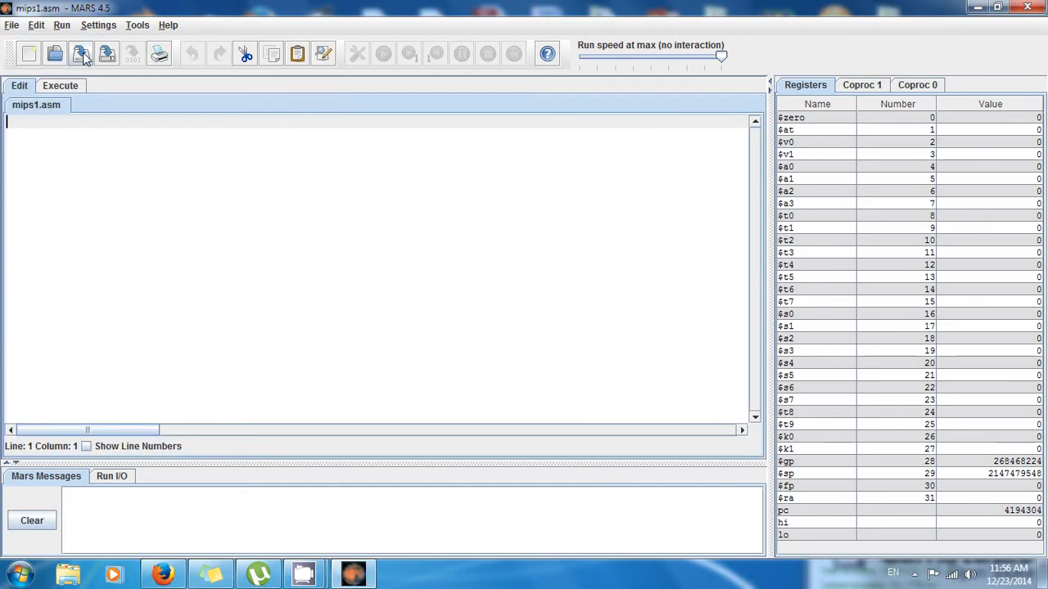
click(80, 53)
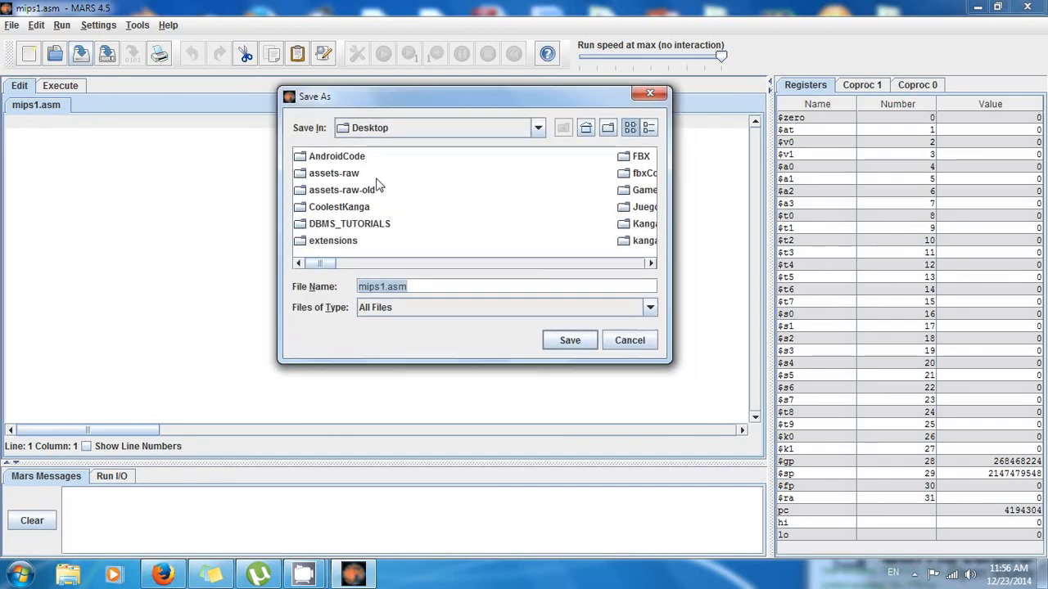
mouse_move(379, 137)
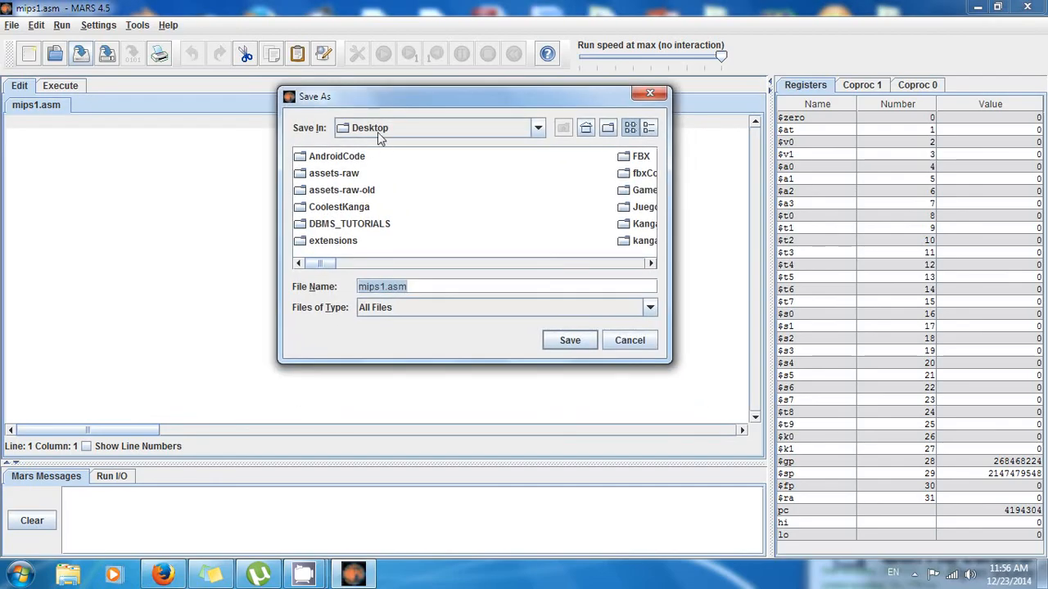
click(382, 286)
text(userInput)
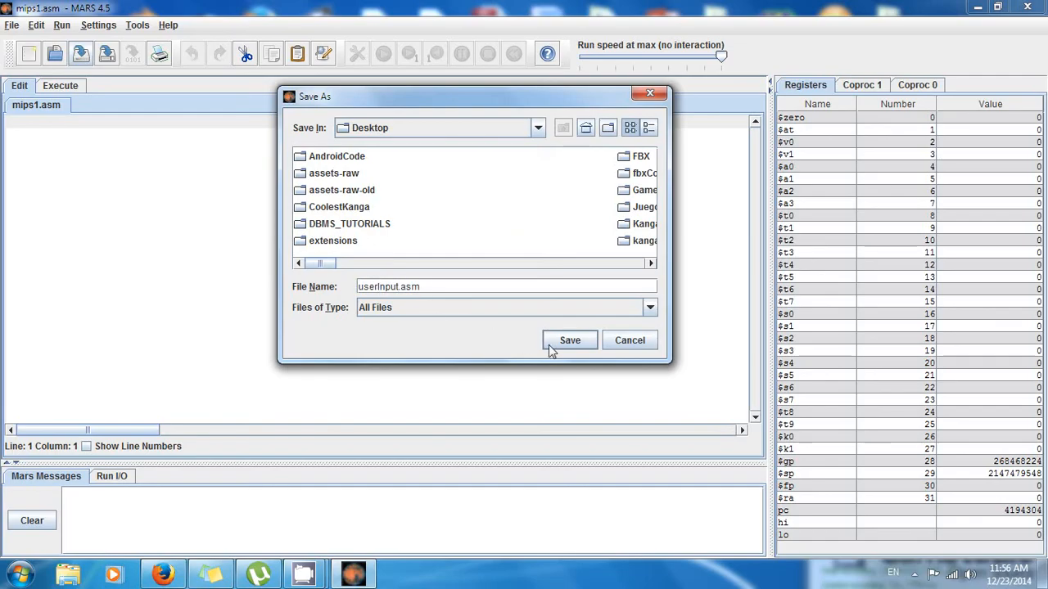
click(570, 340)
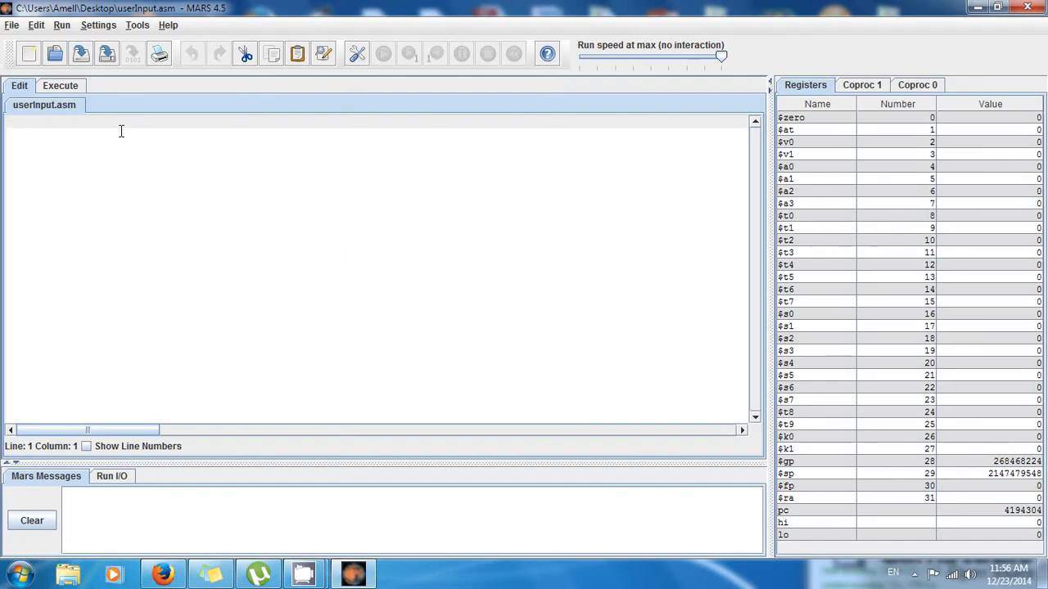
Type the .data and .text directives and the line prompt: .asciiz "Enter your age: ".
text(.data)
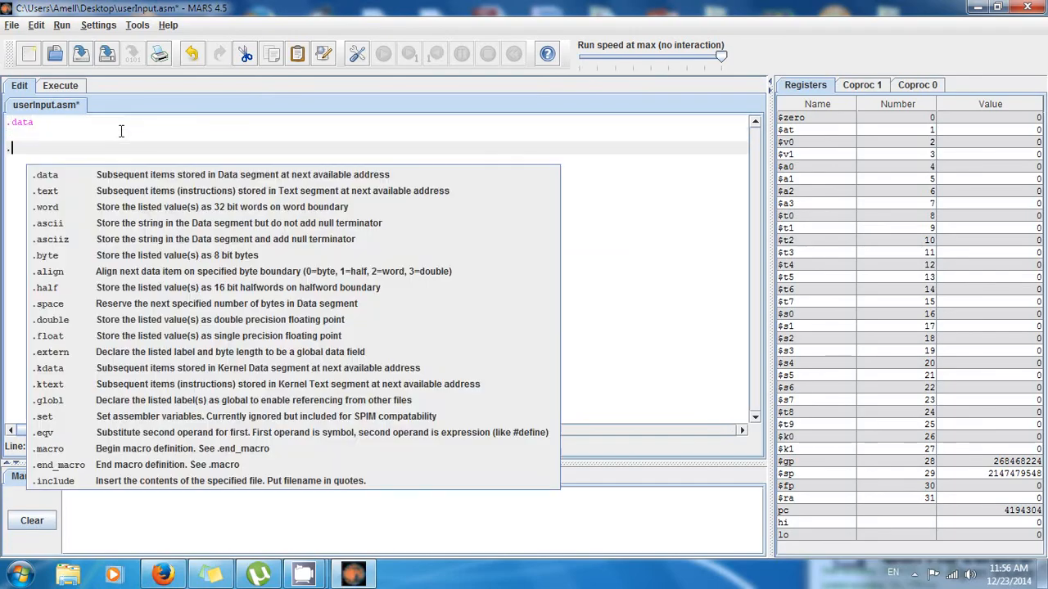
text(text)
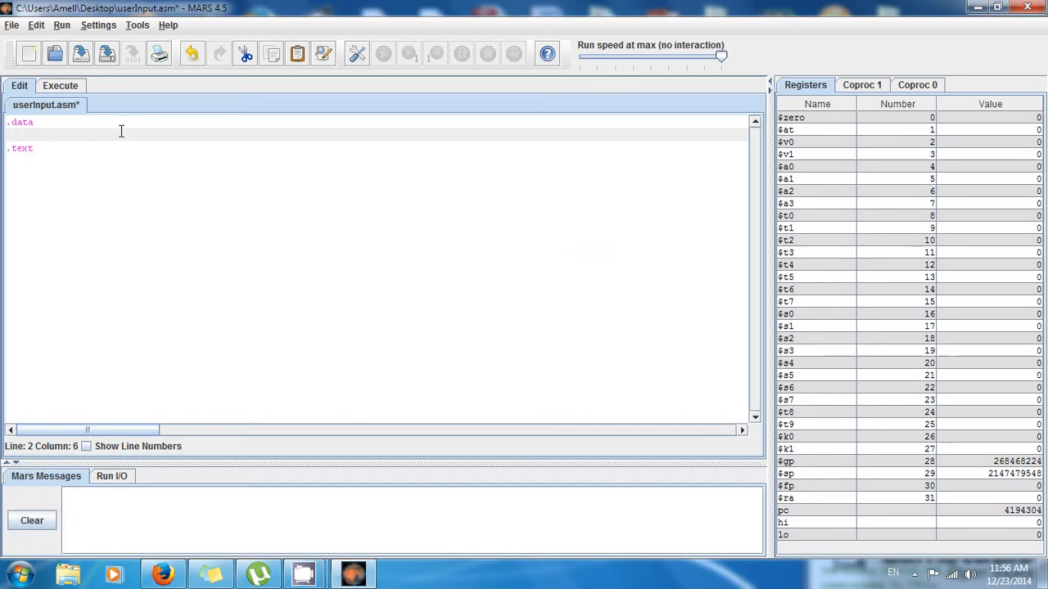
text(pr)
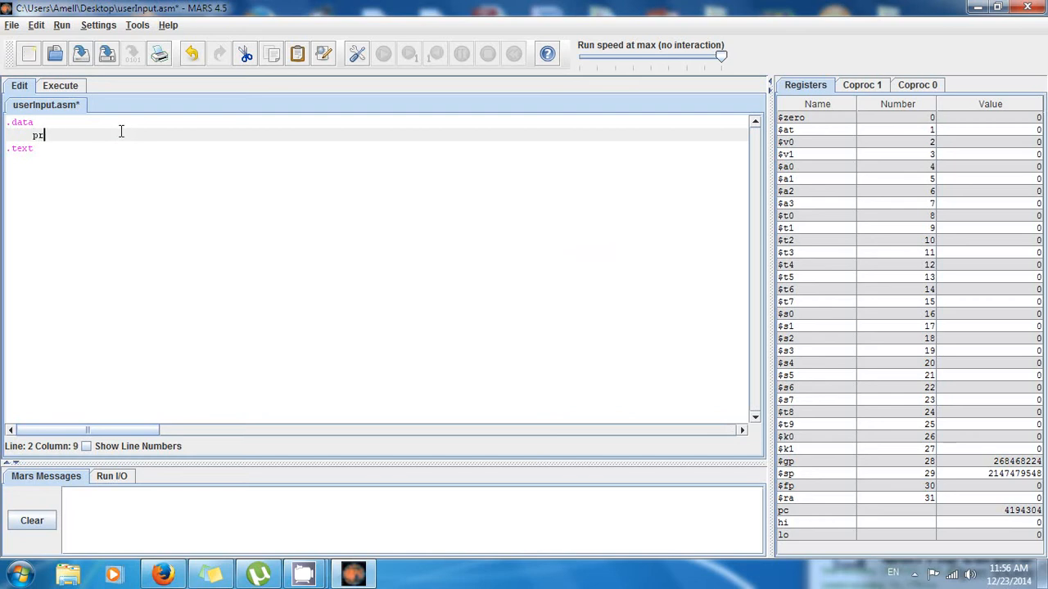
text(ompt)
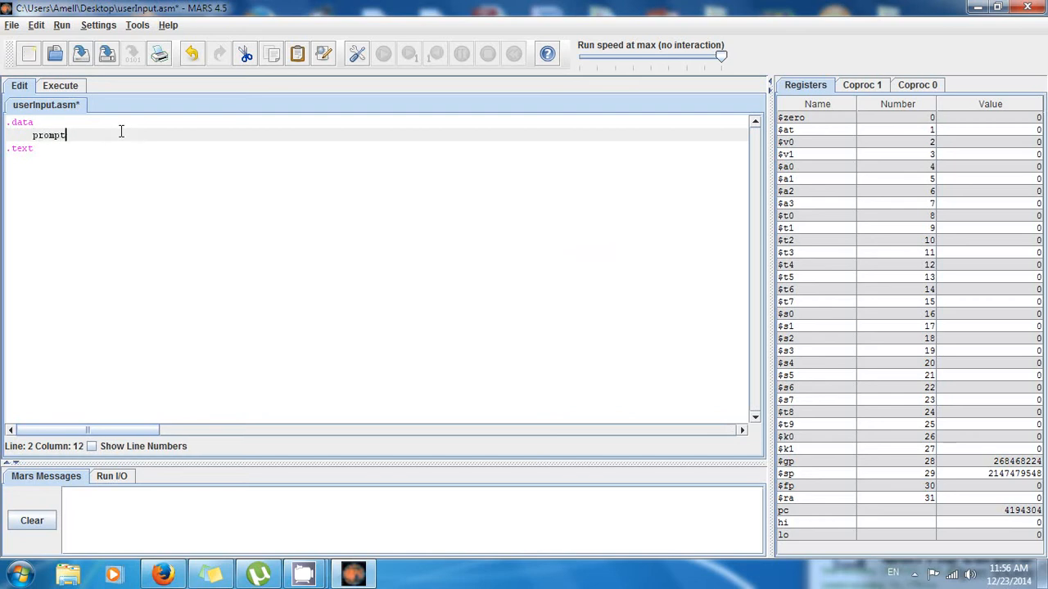
text(:)
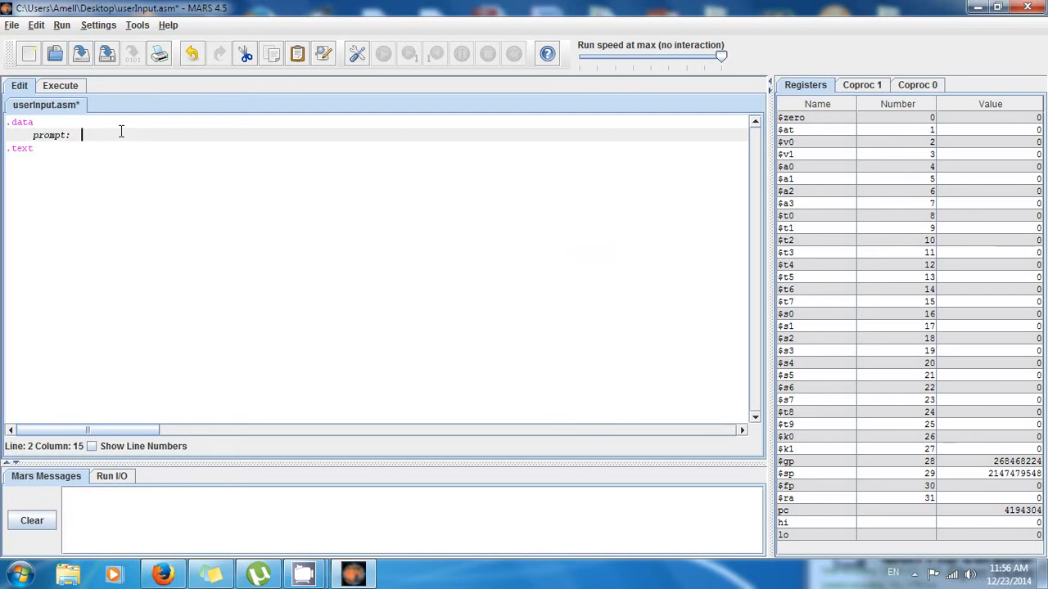
text(.)
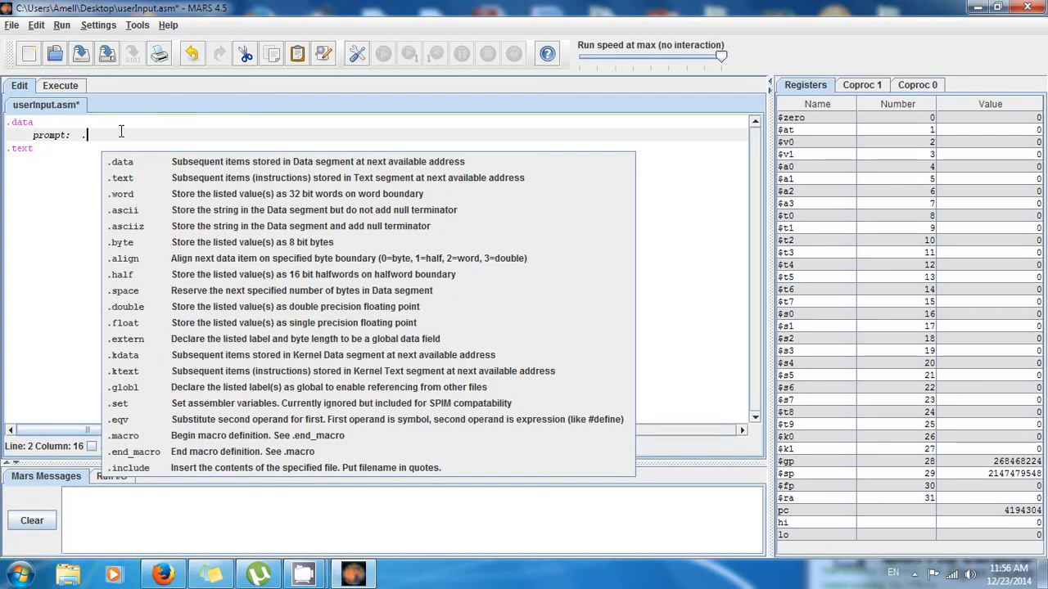
text(asciiz)
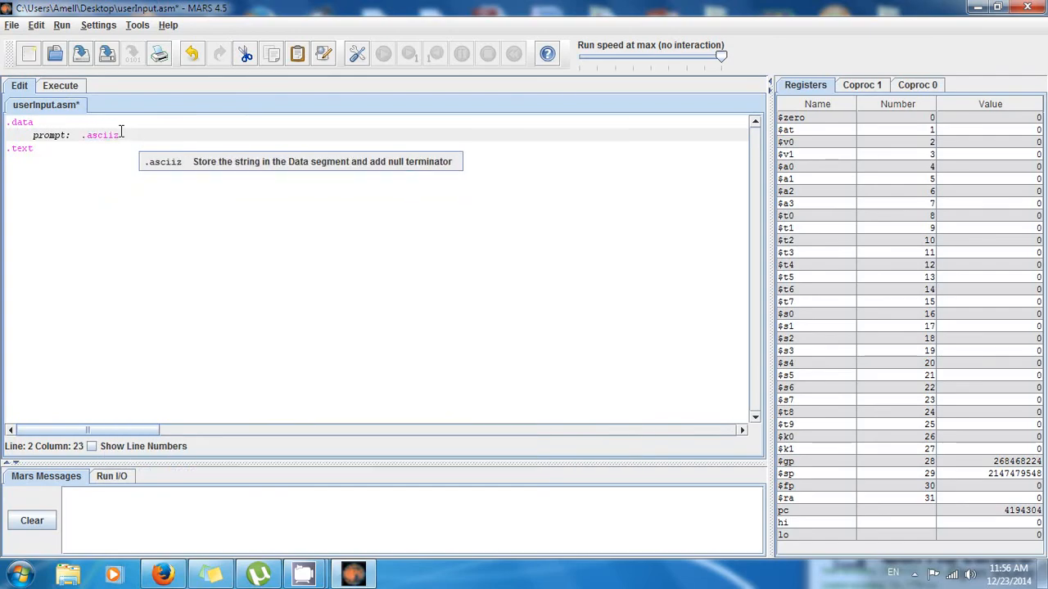
text(")
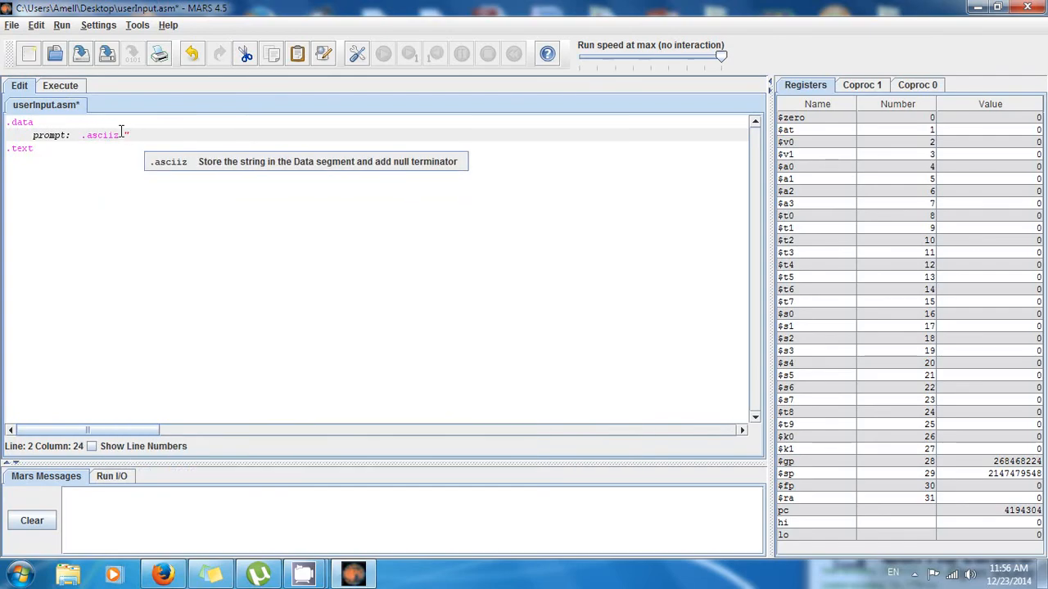
text("Enter)
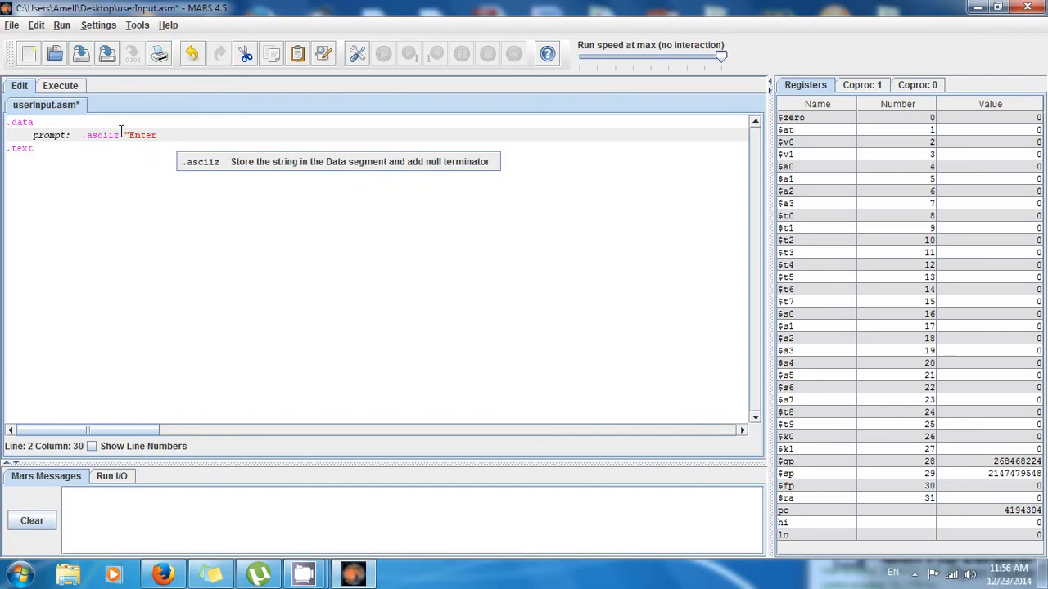
text(your age)
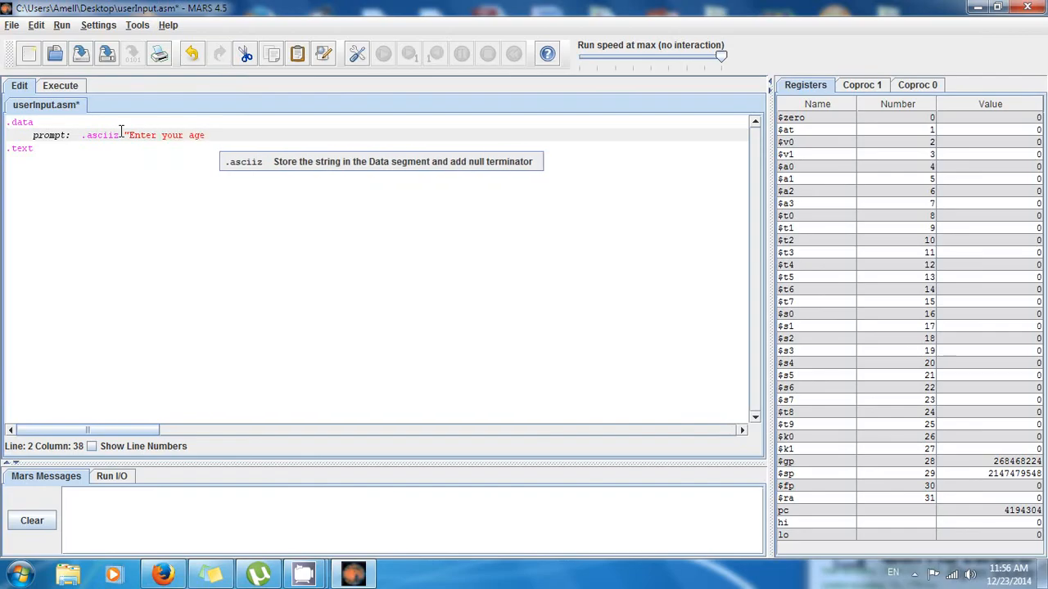
text(: ")
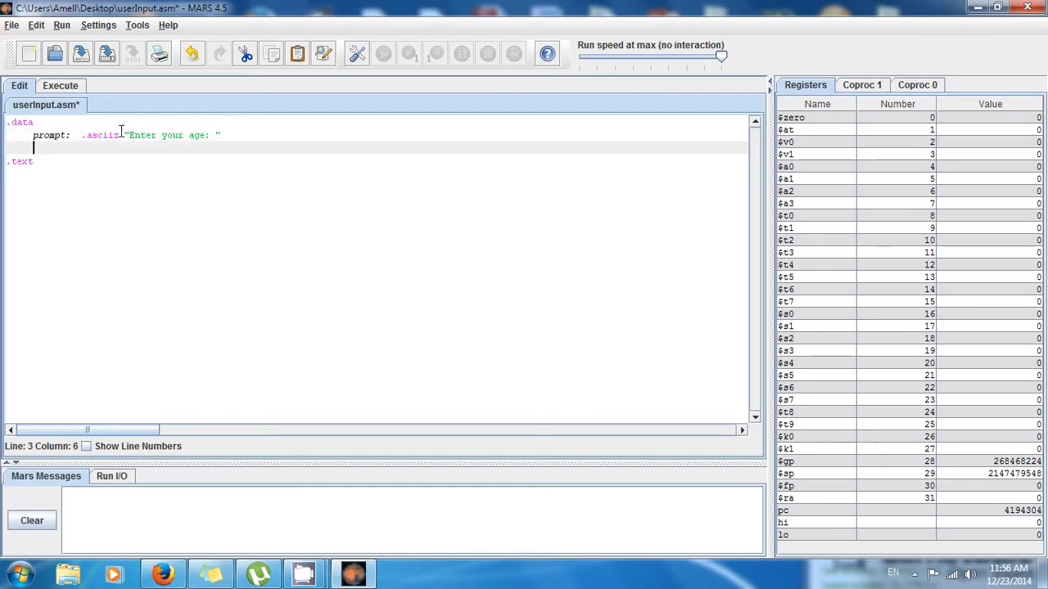
Add the message string .asciiz "\nYour age is " and put the cursor at the end of .text.
text(e)
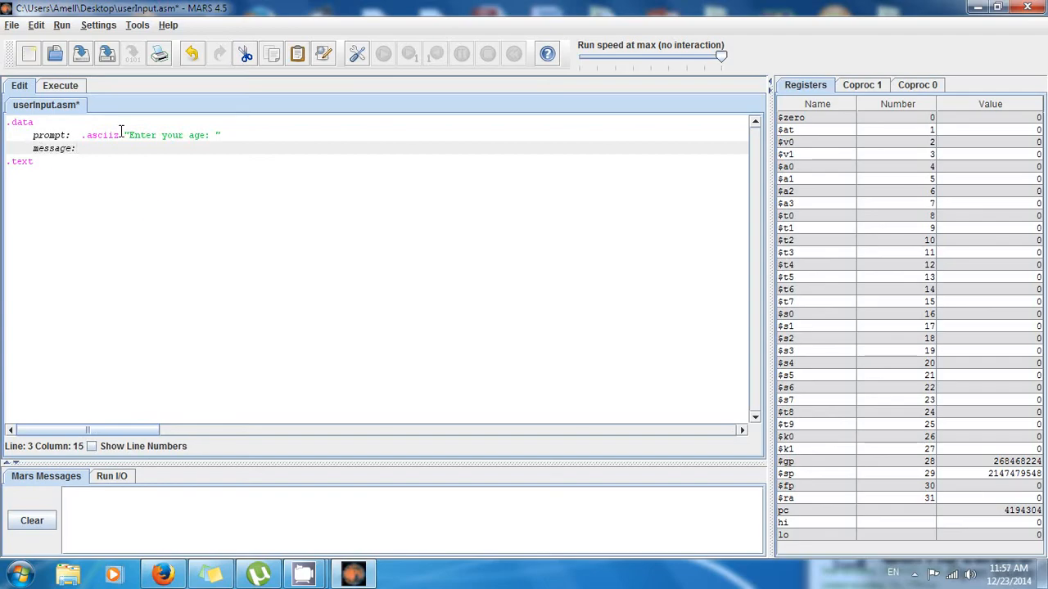
text(.asciiz)
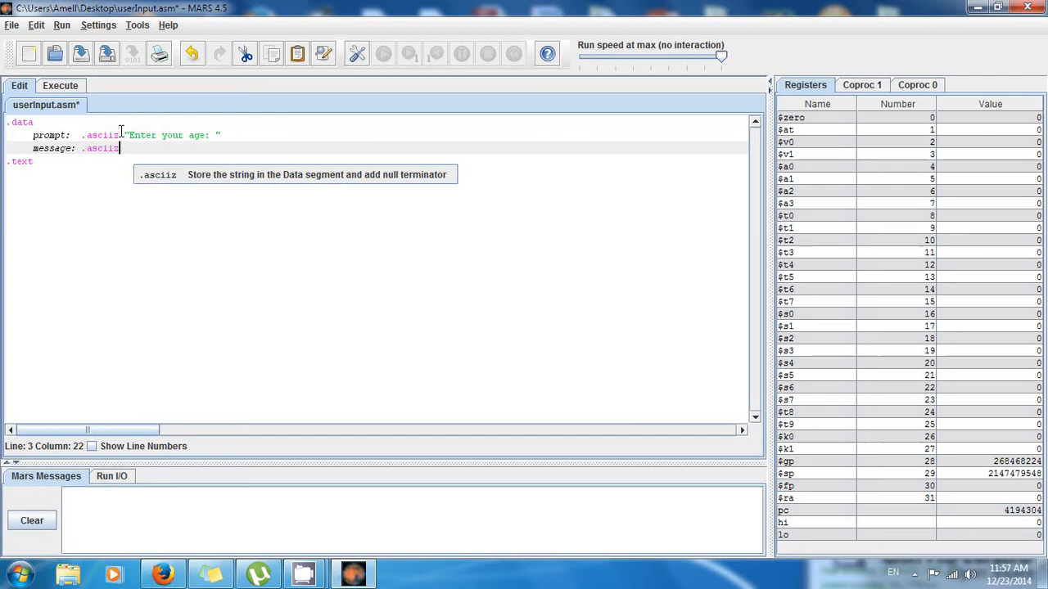
text("\n)
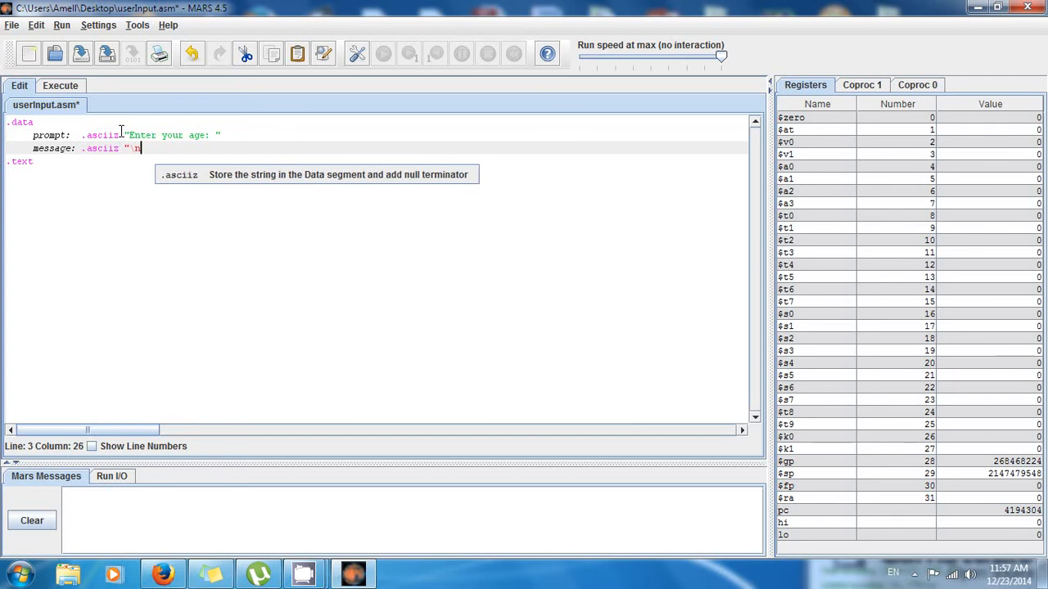
text(Your age is ")
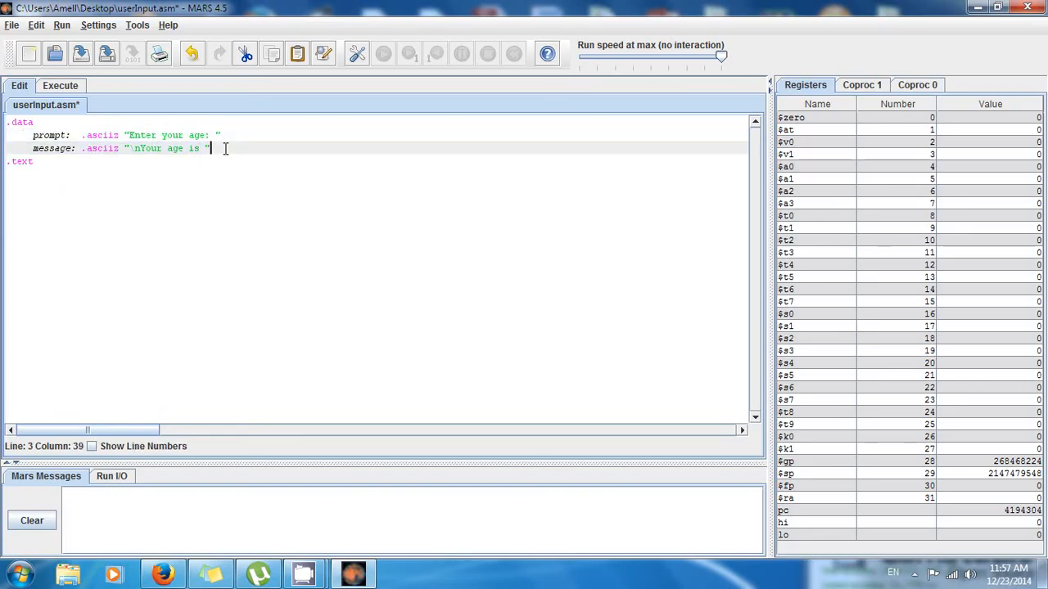
drag(210, 148, 4, 122)
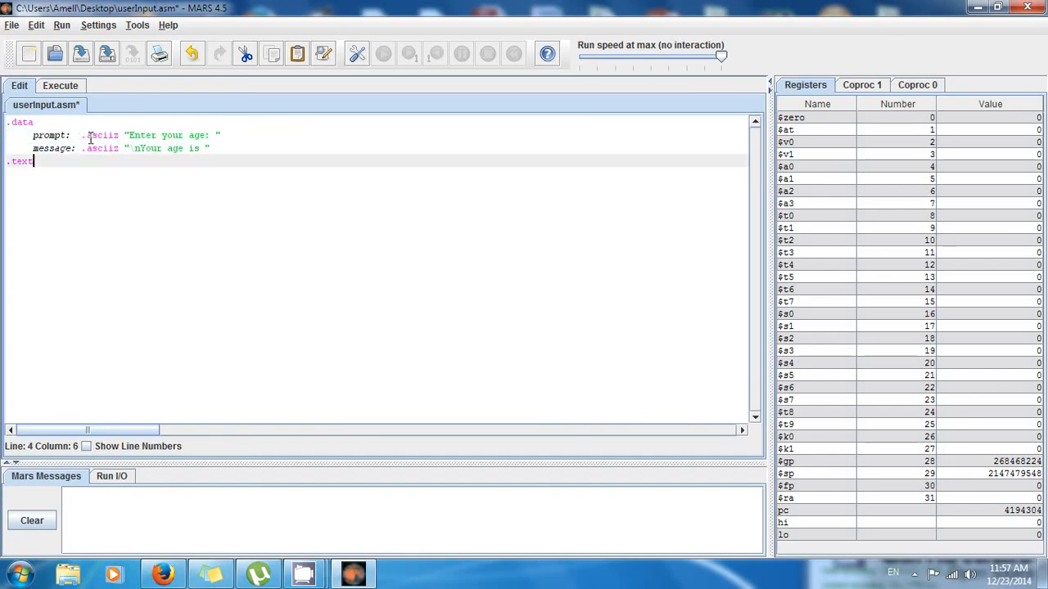
Under .text, add the comment '# Prompt the user to enter age' and li $v0, 4.
key(enter)
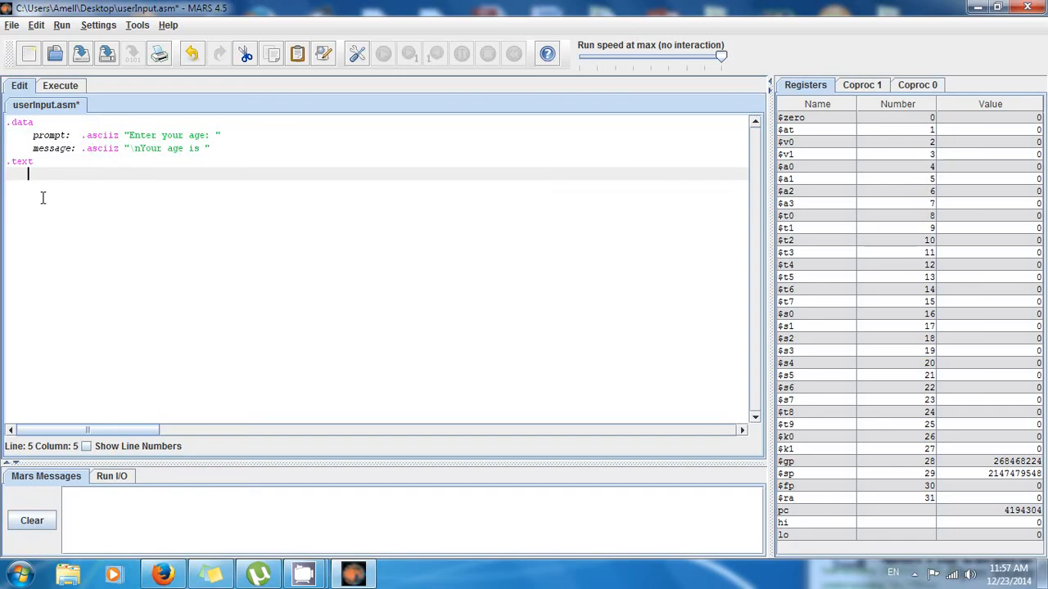
text(#)
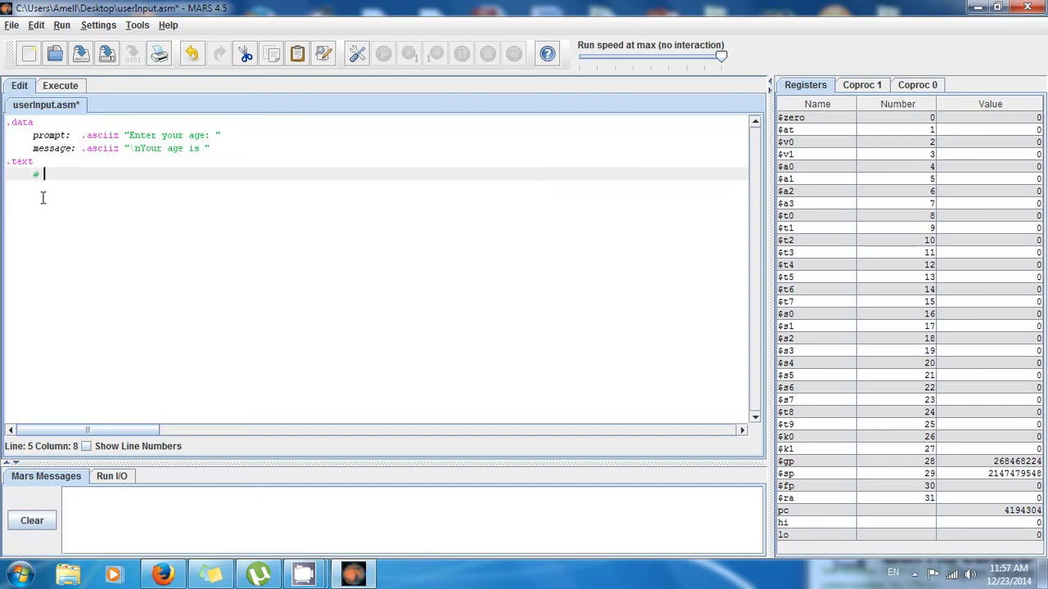
text(Pr)
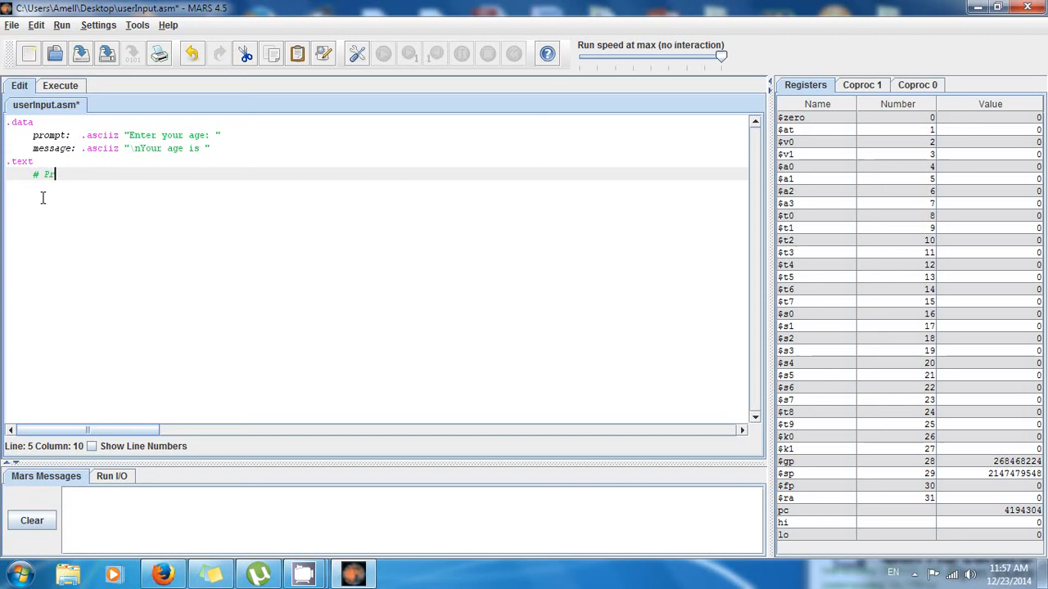
text(rompt)
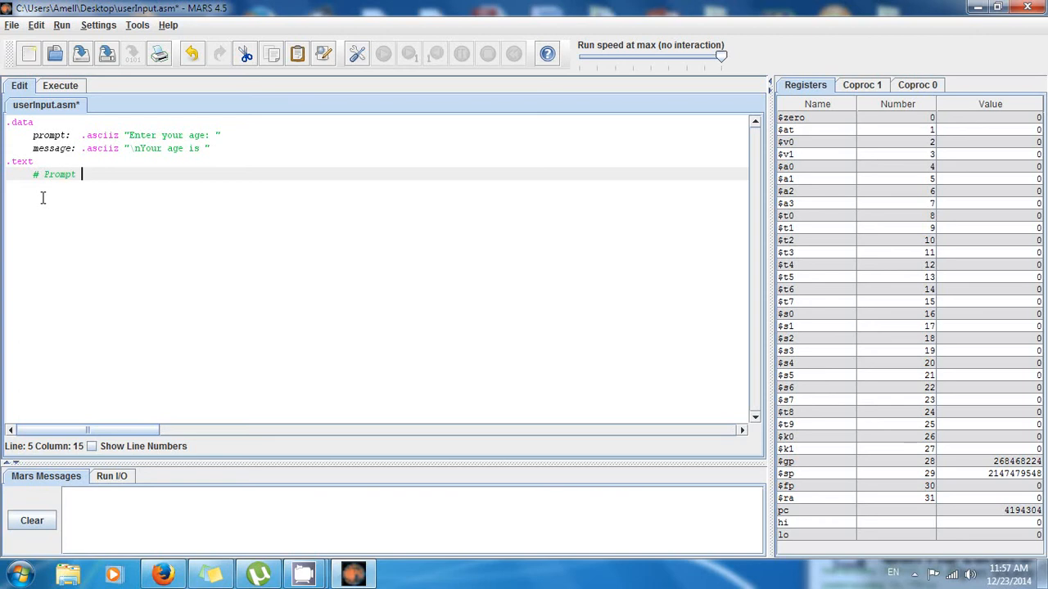
text(the user to enter age.)
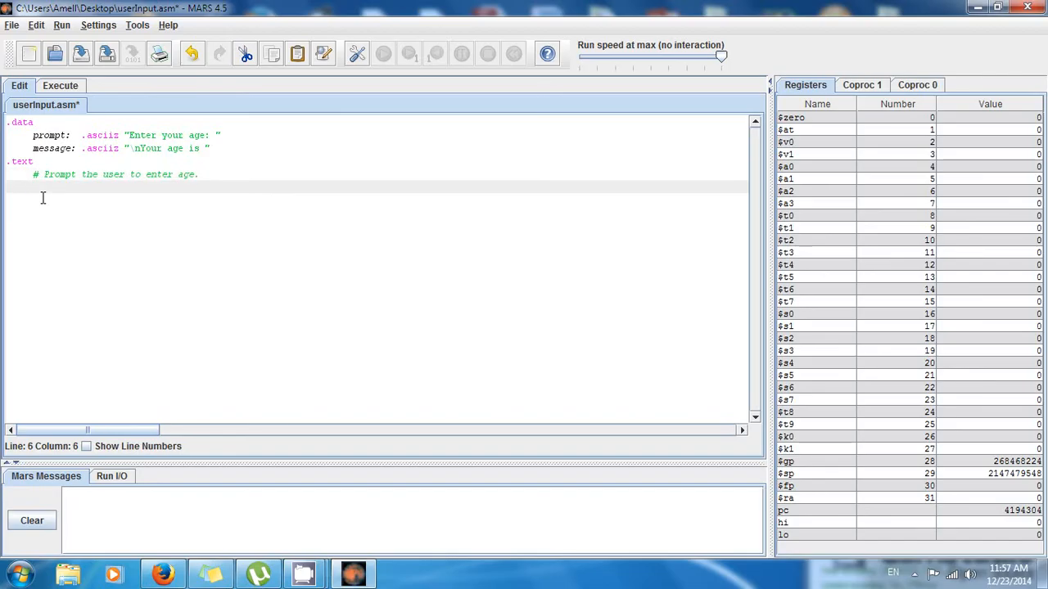
text(li $v0,)
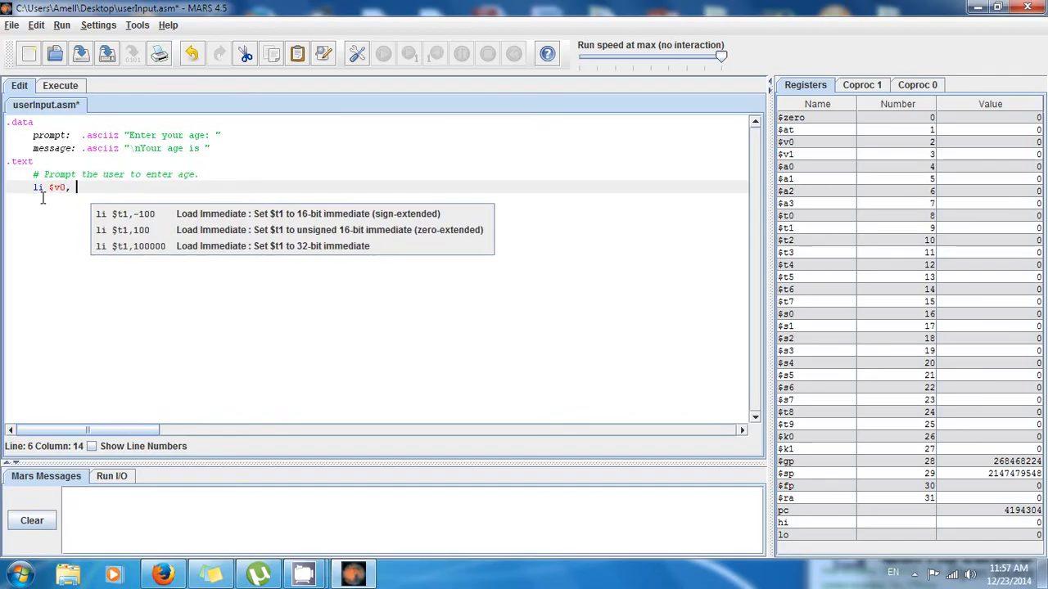
text(4)
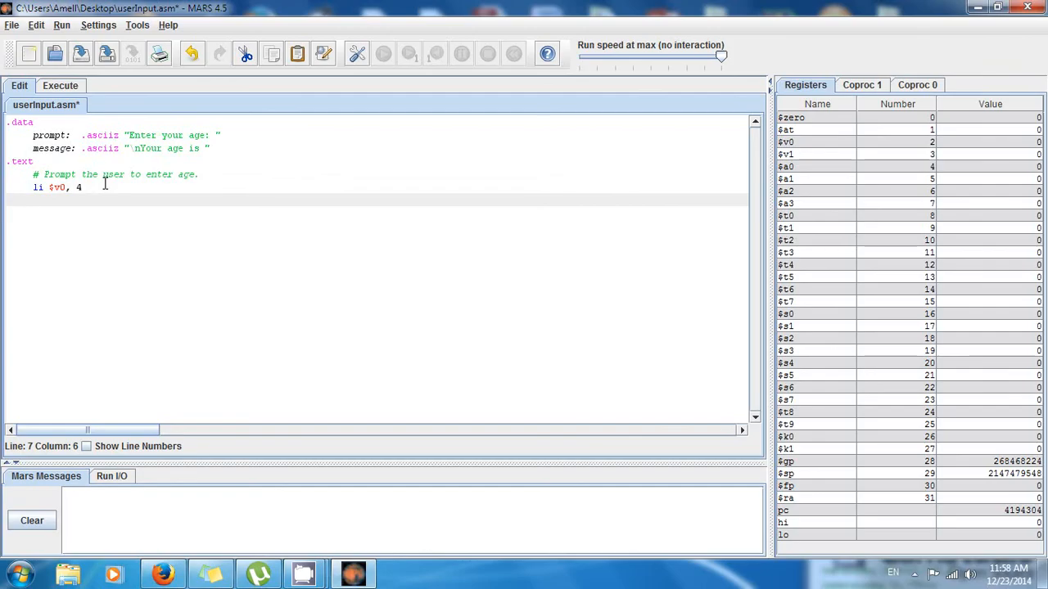
Add la $a0, prompt and syscall, leaving a new line below.
text(la)
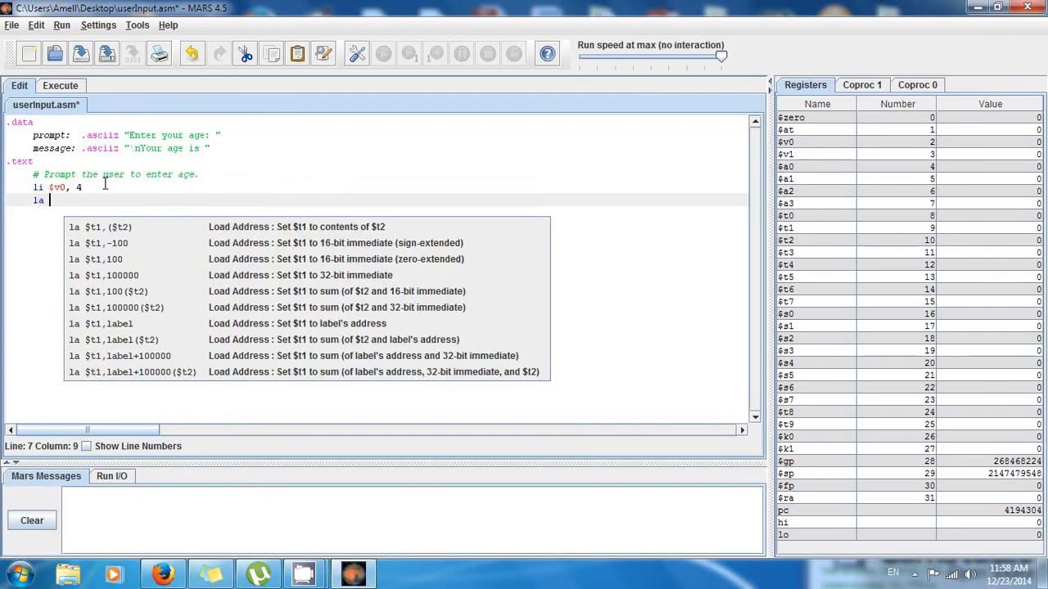
text($a0)
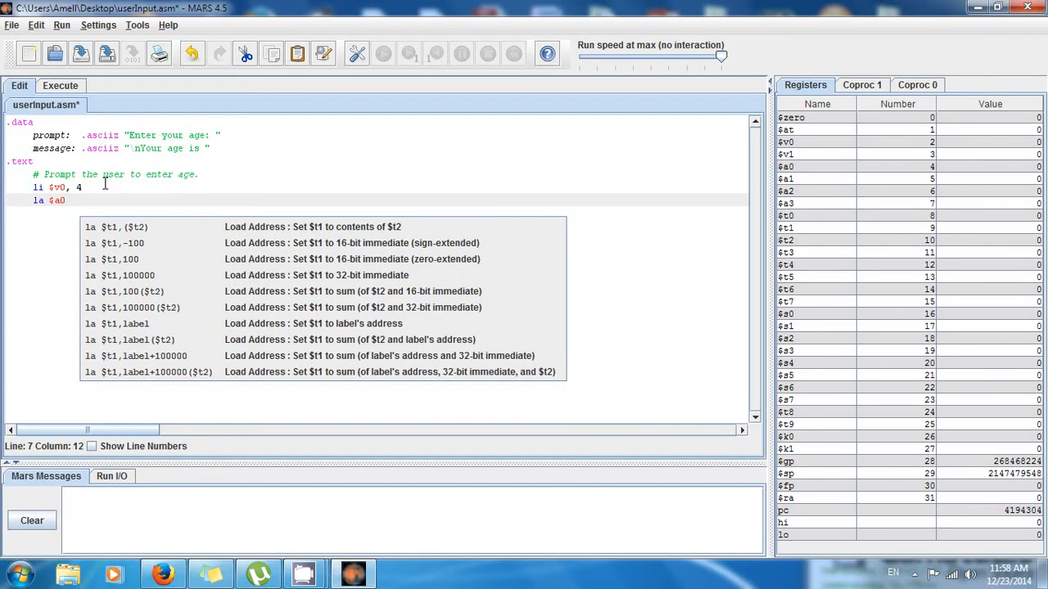
text(,)
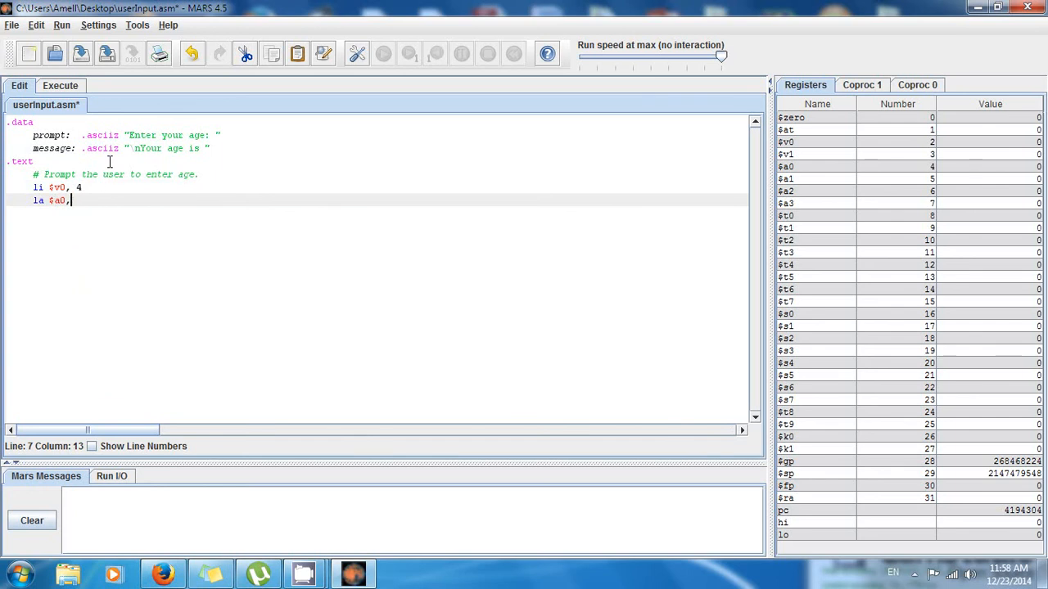
text(,)
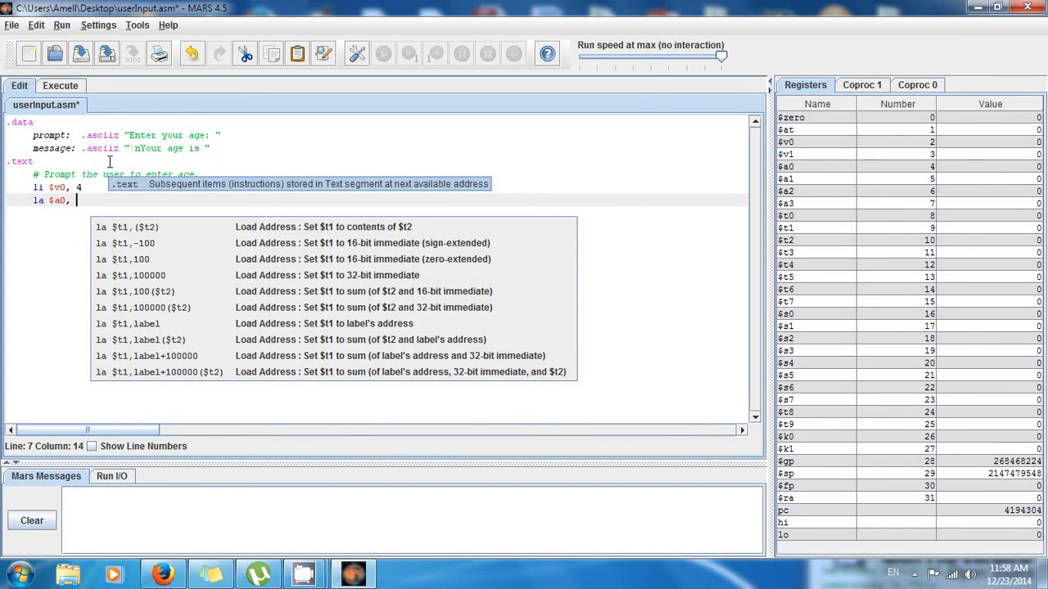
text(prompt)
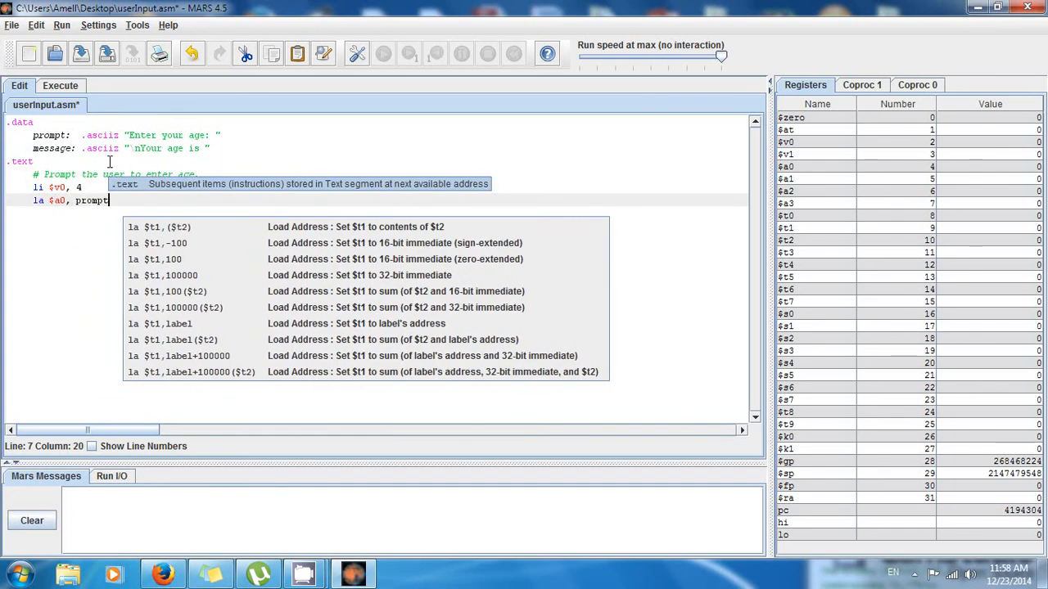
text(s)
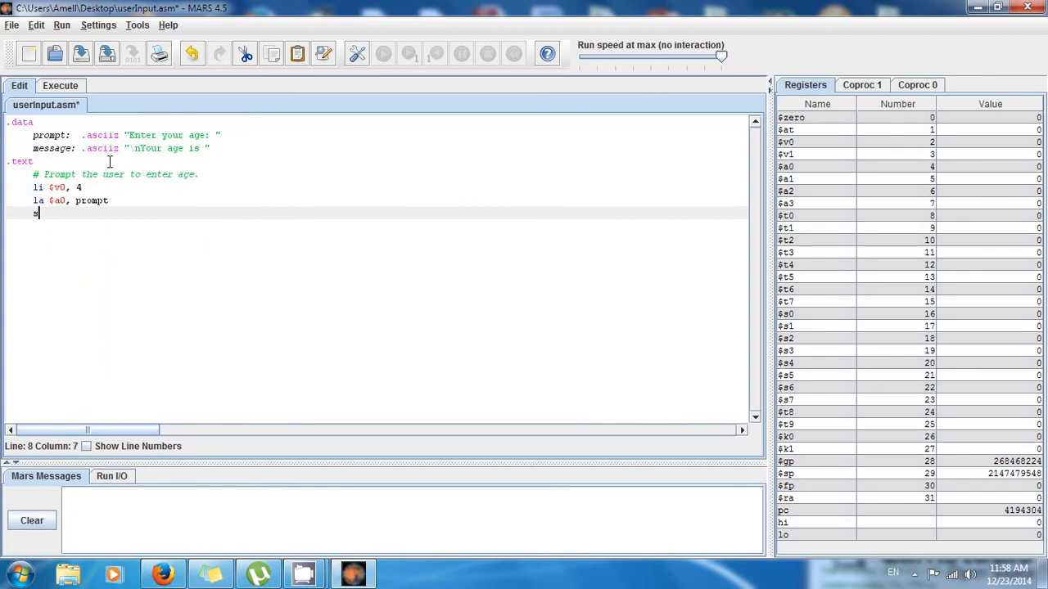
text(yscall)
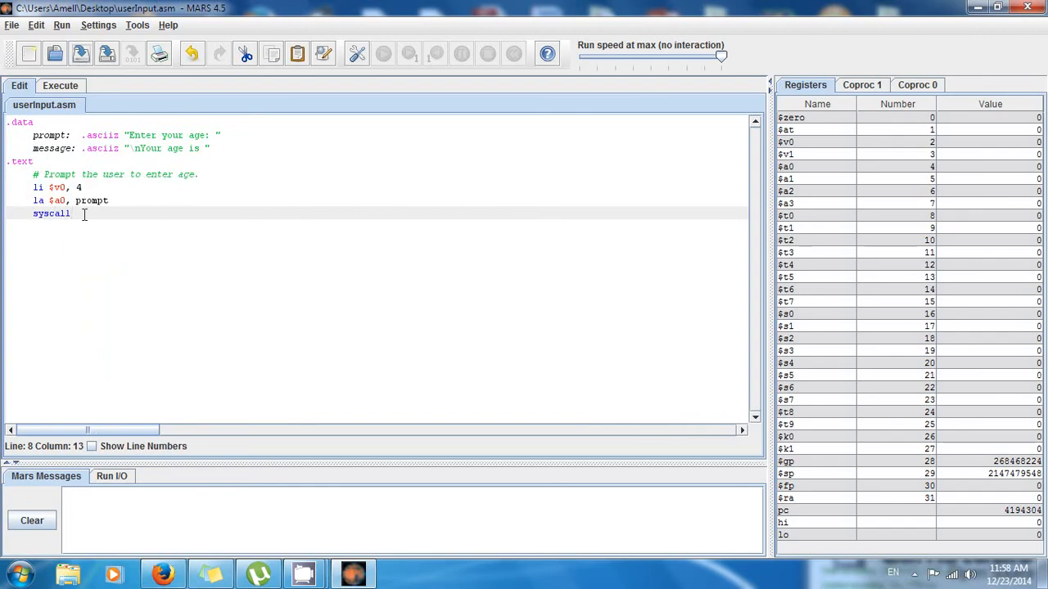
key(Enter)
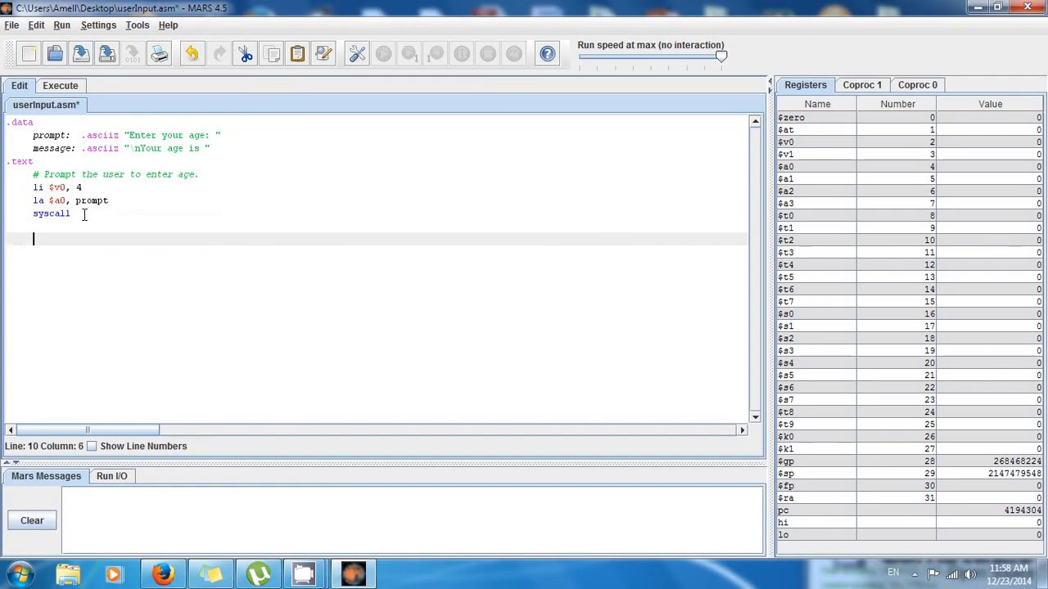
Assemble the program from the Run menu, then go back to editing the source.
click(61, 25)
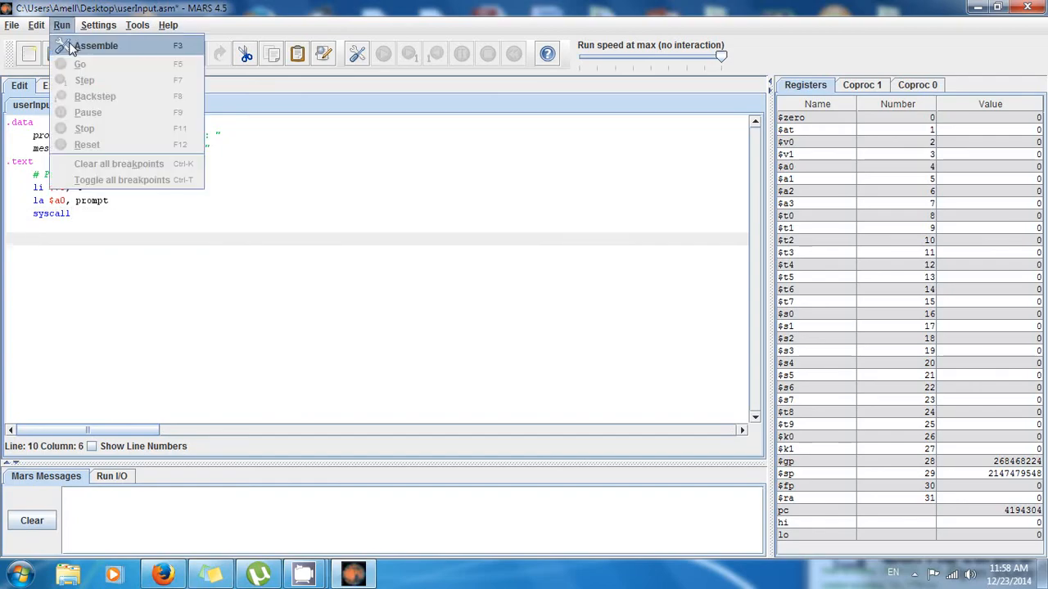
click(97, 45)
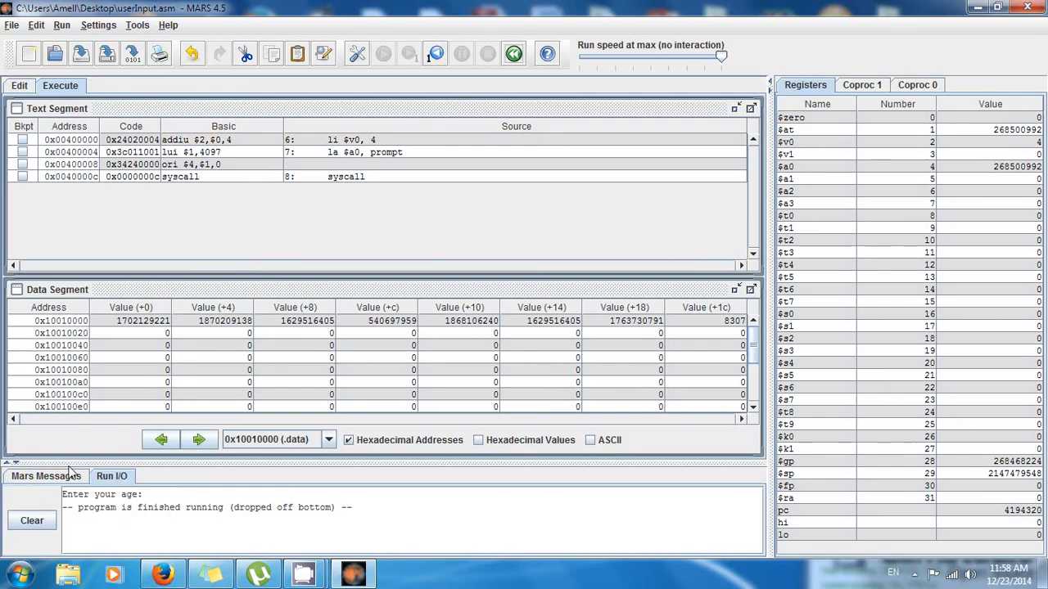
click(19, 86)
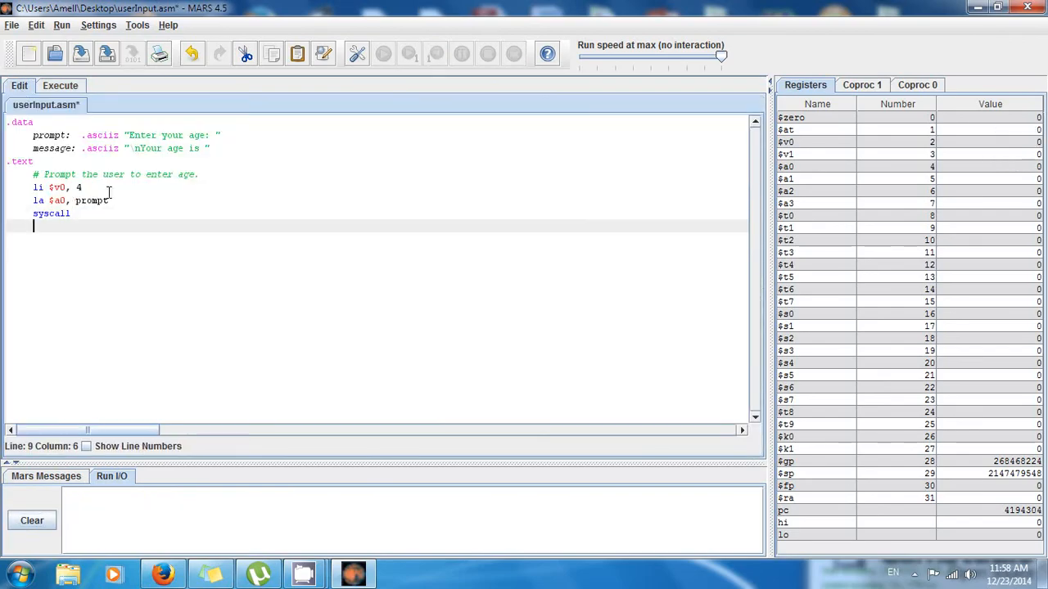
Add the comment '# Get the user's age' followed by li $v0, 5.
text(#)
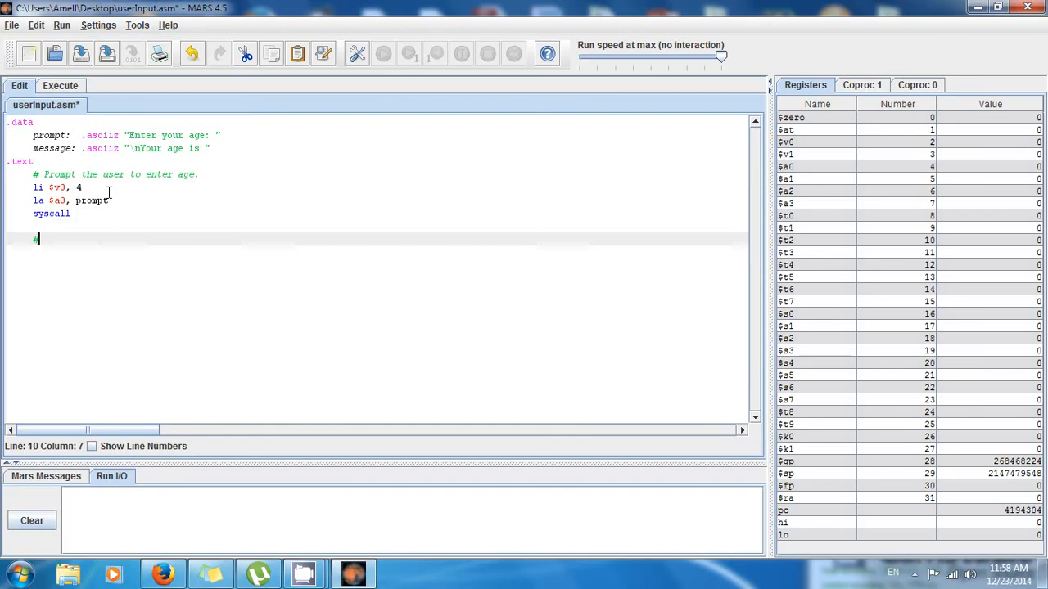
text(# Get the user)
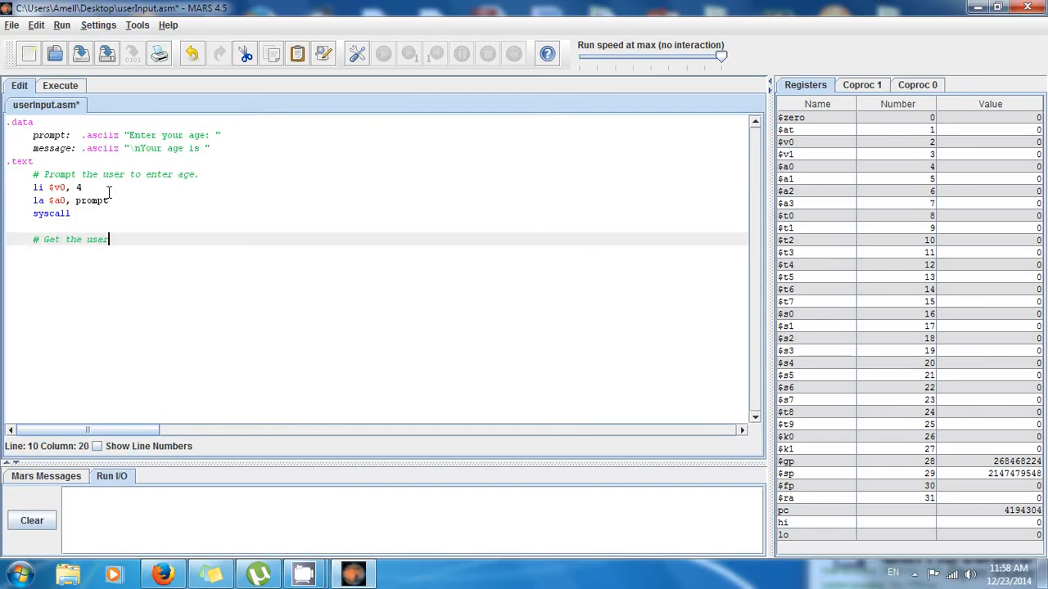
text(r's age)
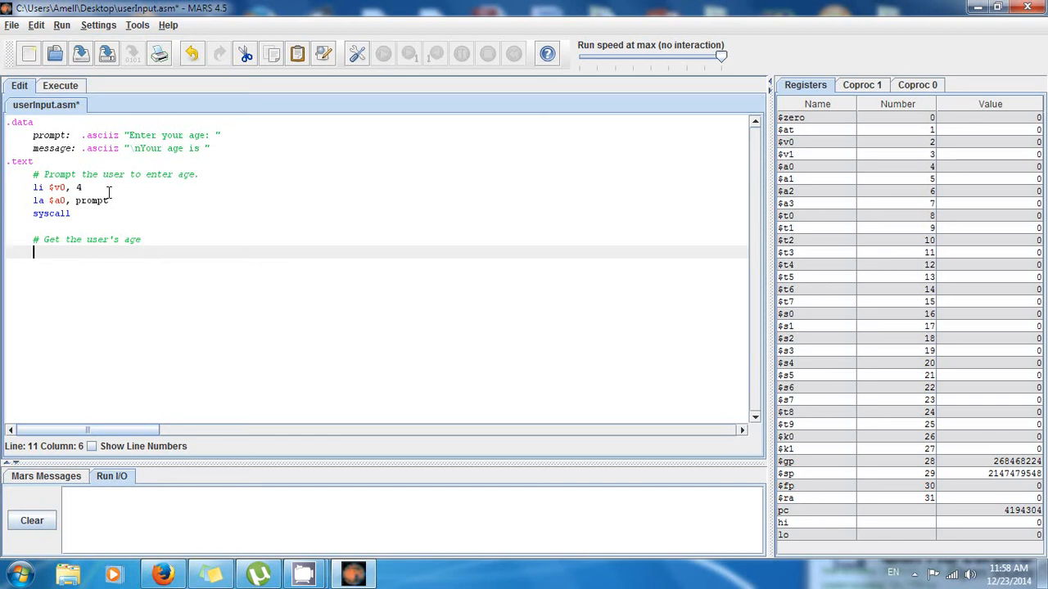
text(l)
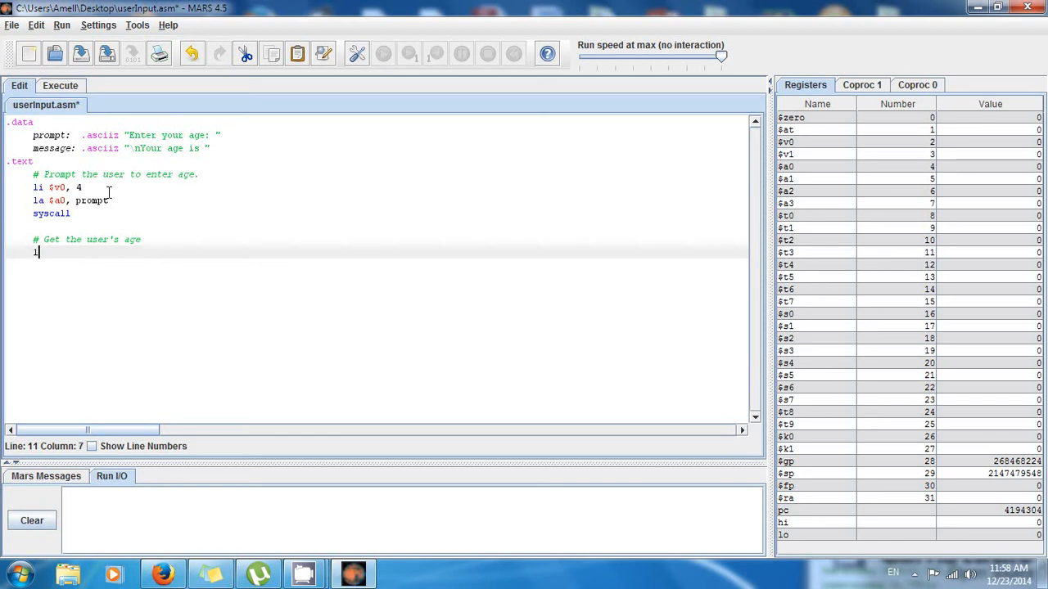
text(i $v0)
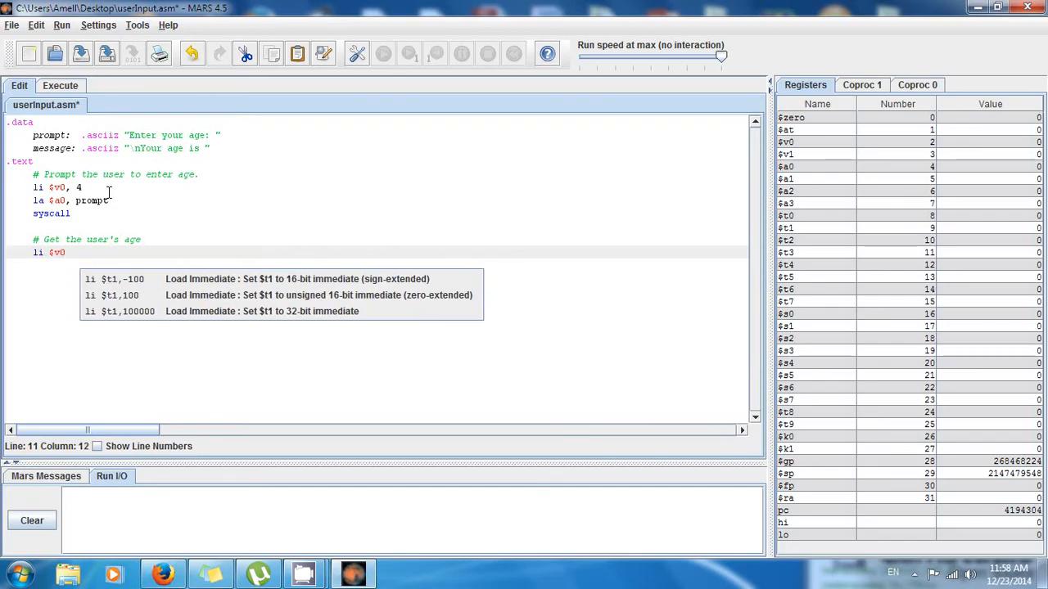
text(5)
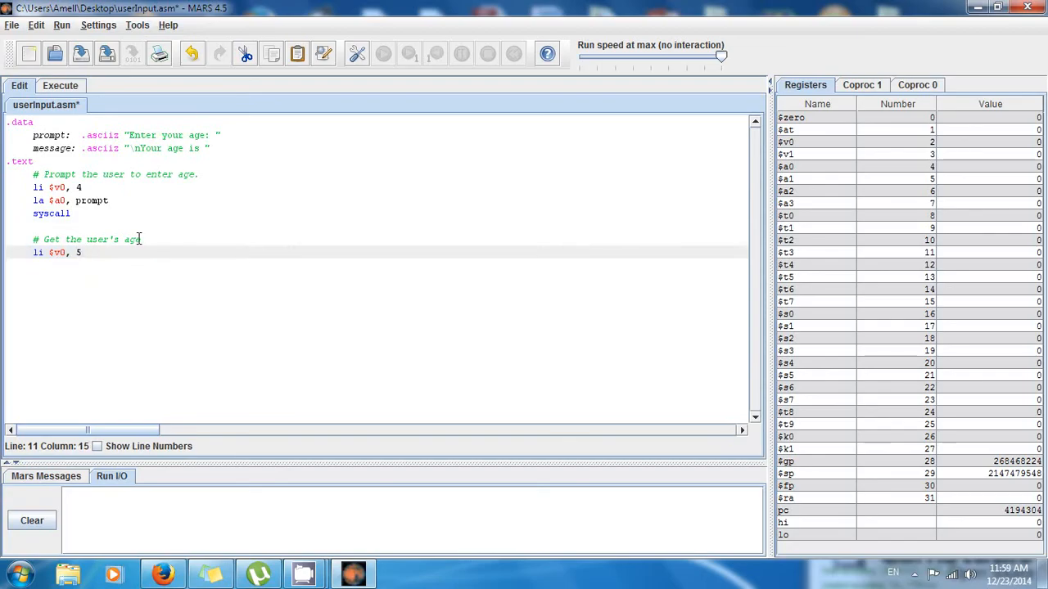
Follow li $v0, 5 with a syscall and start a fresh line below.
text(sys)
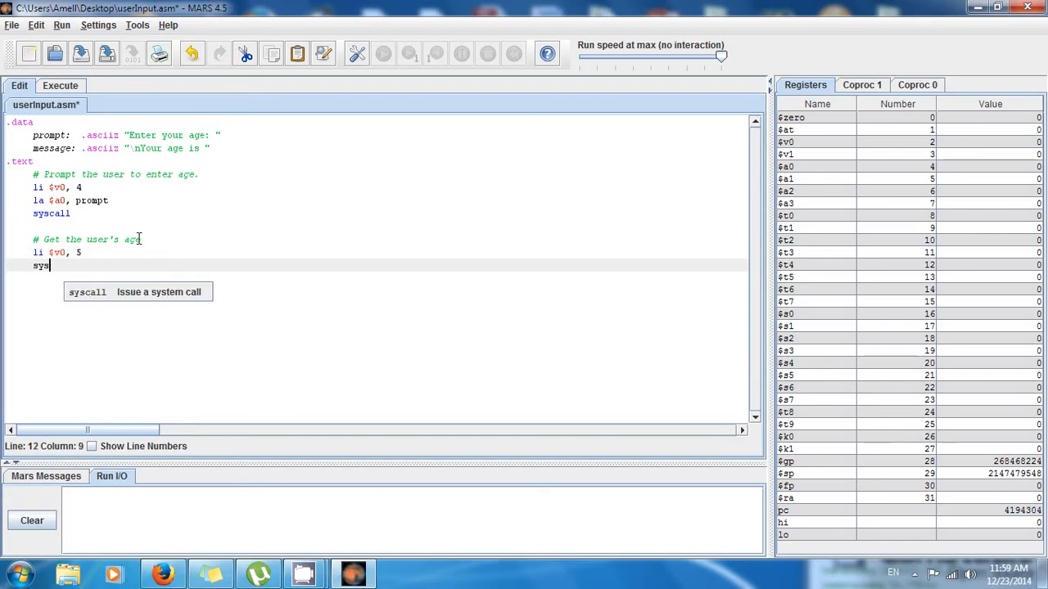
text(call)
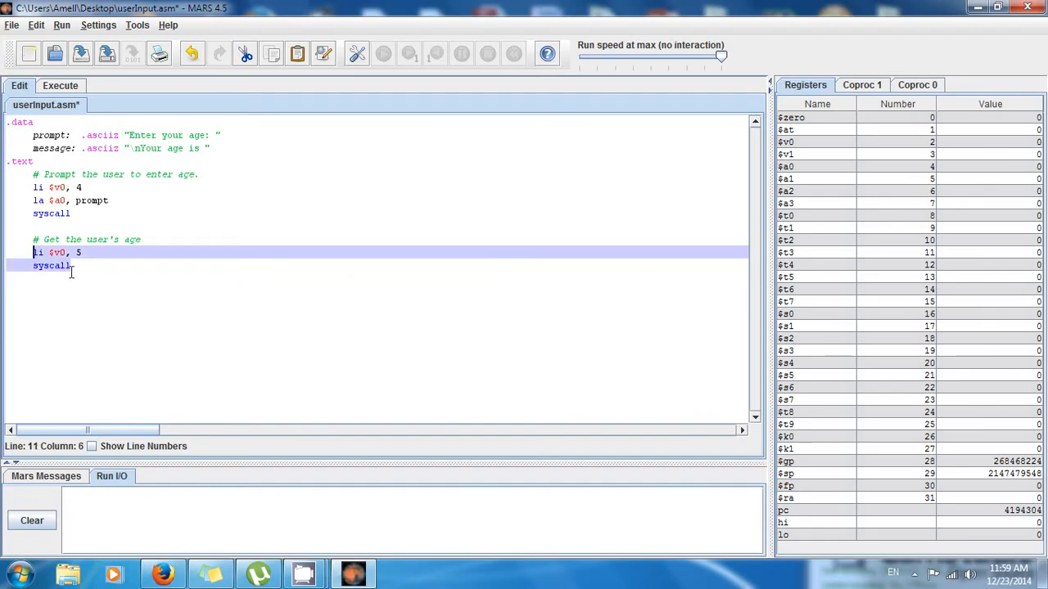
click(53, 252)
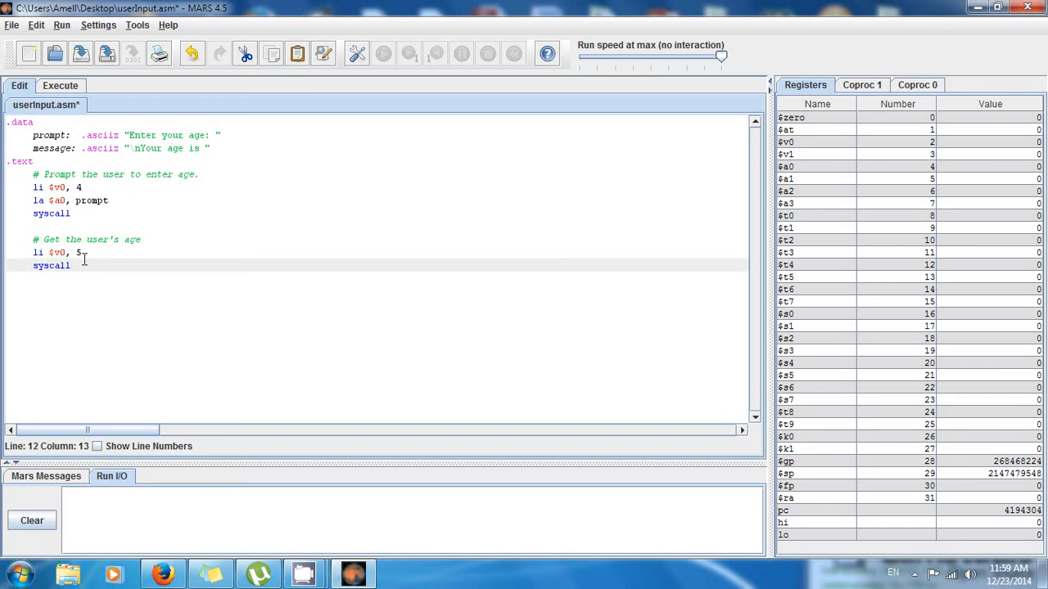
key(enter)
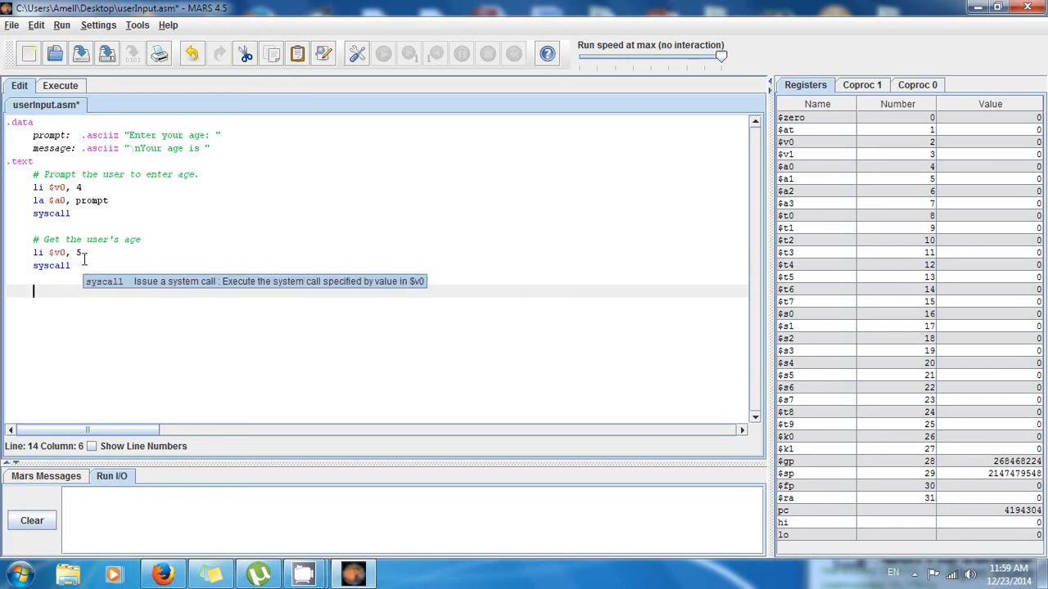
Add the comment '# Store the result in $t0'.
text(# Store the)
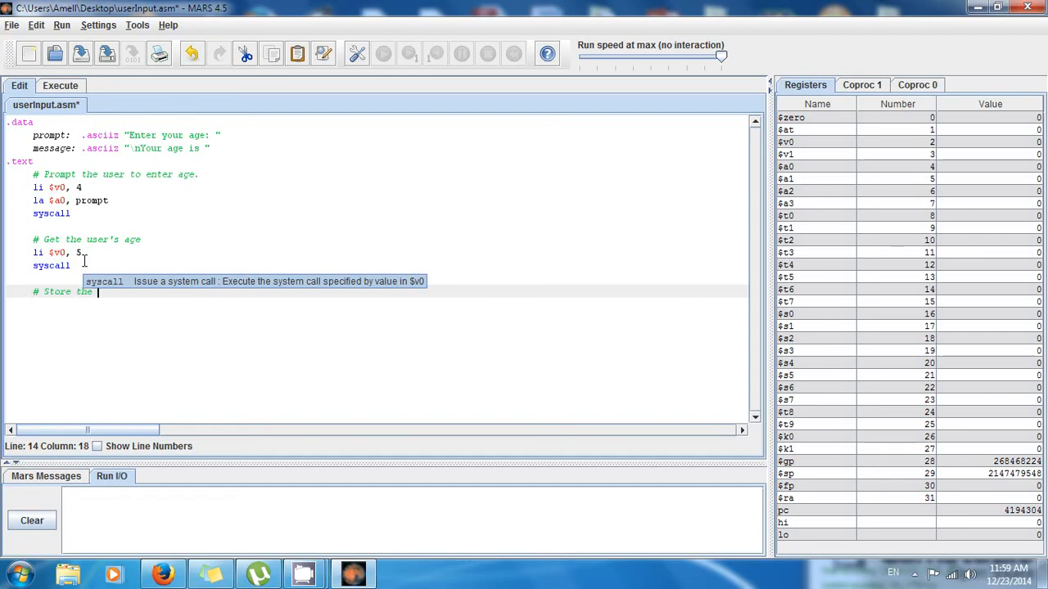
text(result)
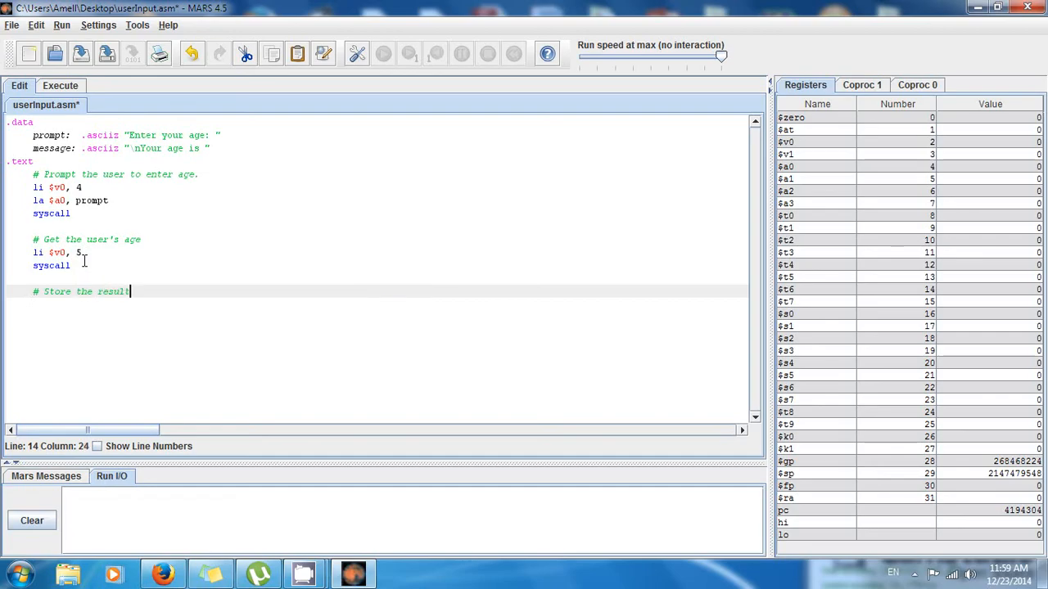
text(in)
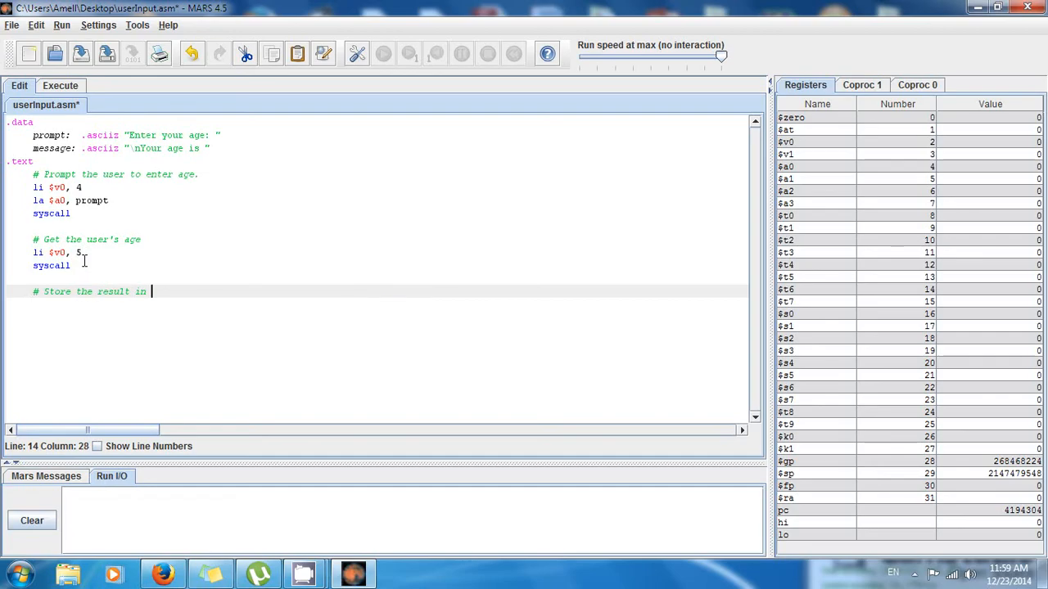
text($)
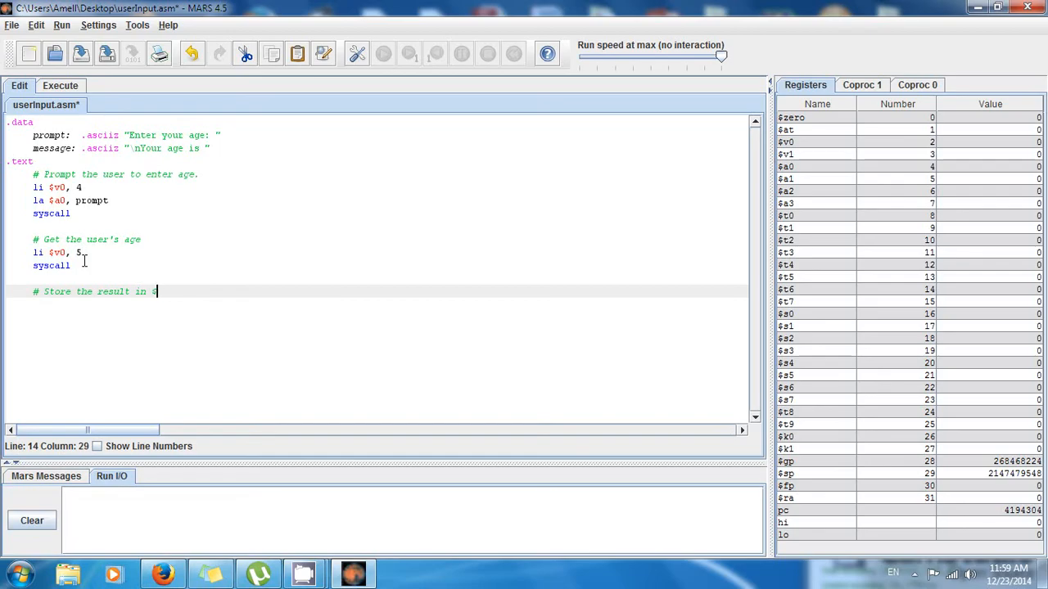
text($t0)
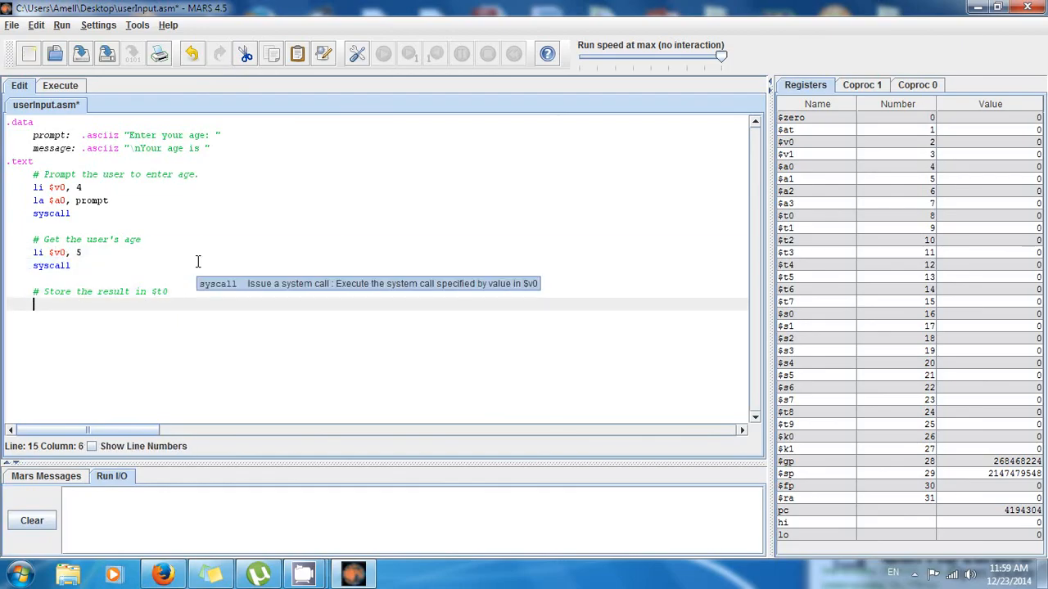
mouse_move(177, 280)
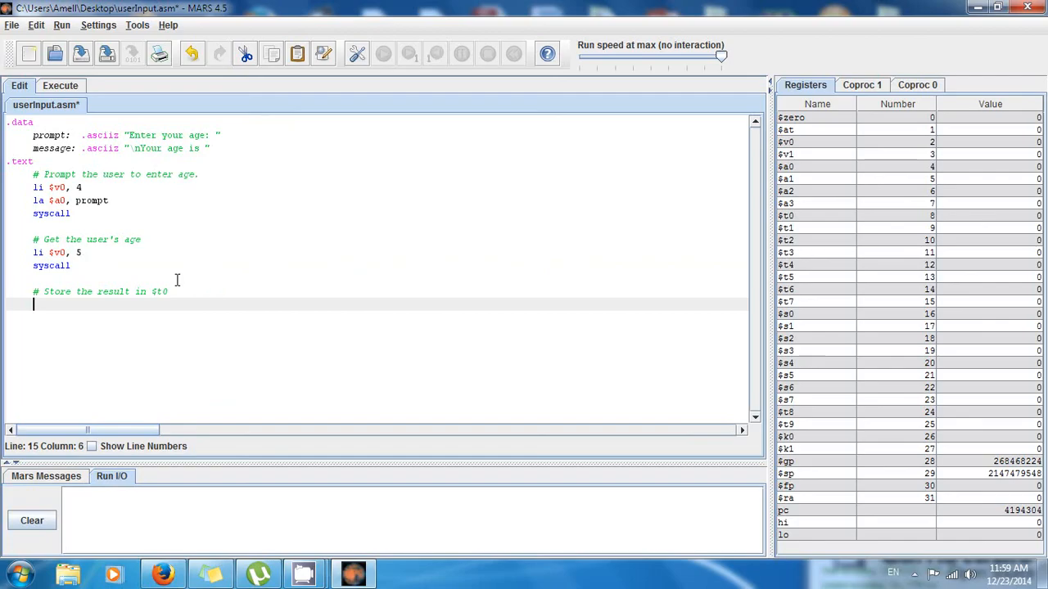
mouse_move(62, 301)
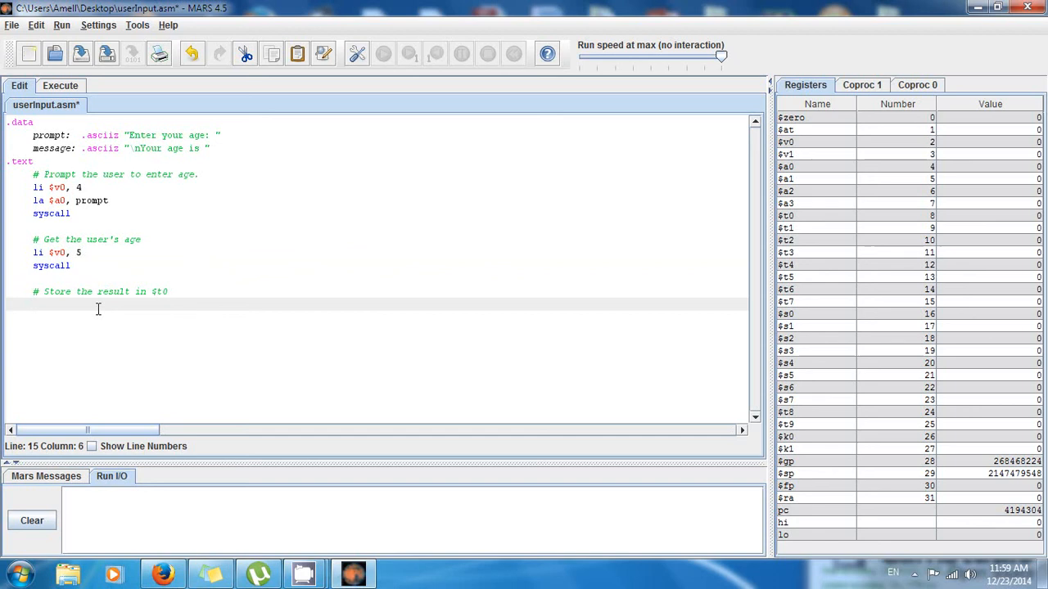
Type move $t0, $v0, highlighting $v0 in the read-age code to explain it.
text(move)
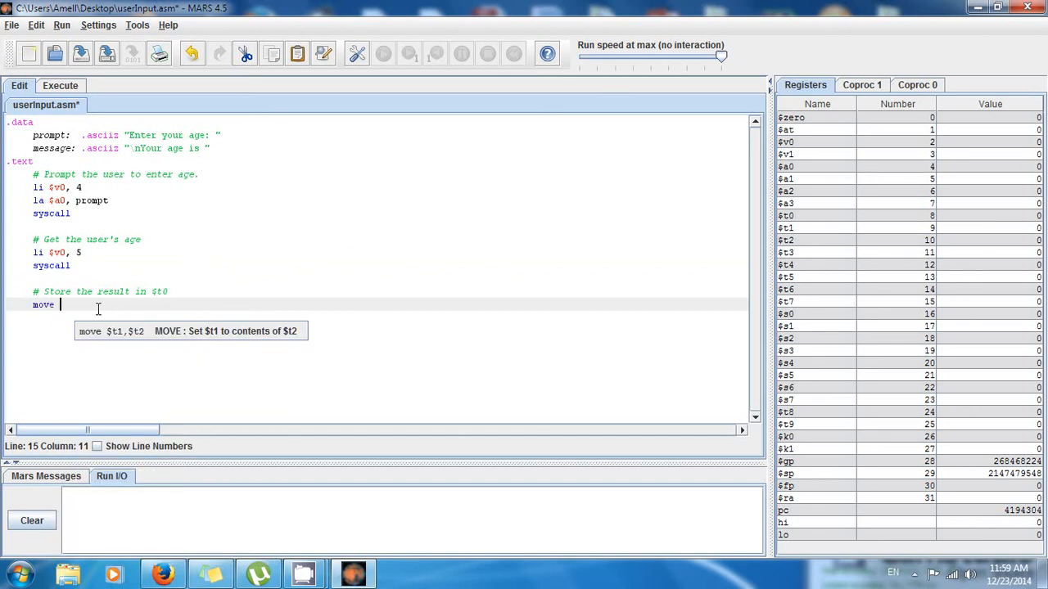
text($t0, $v0)
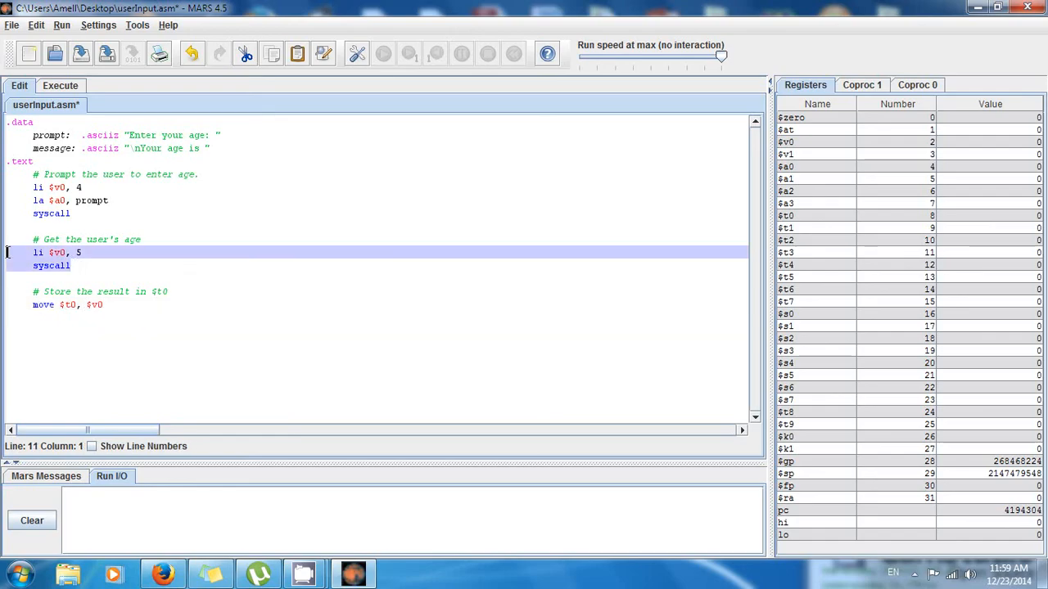
click(70, 265)
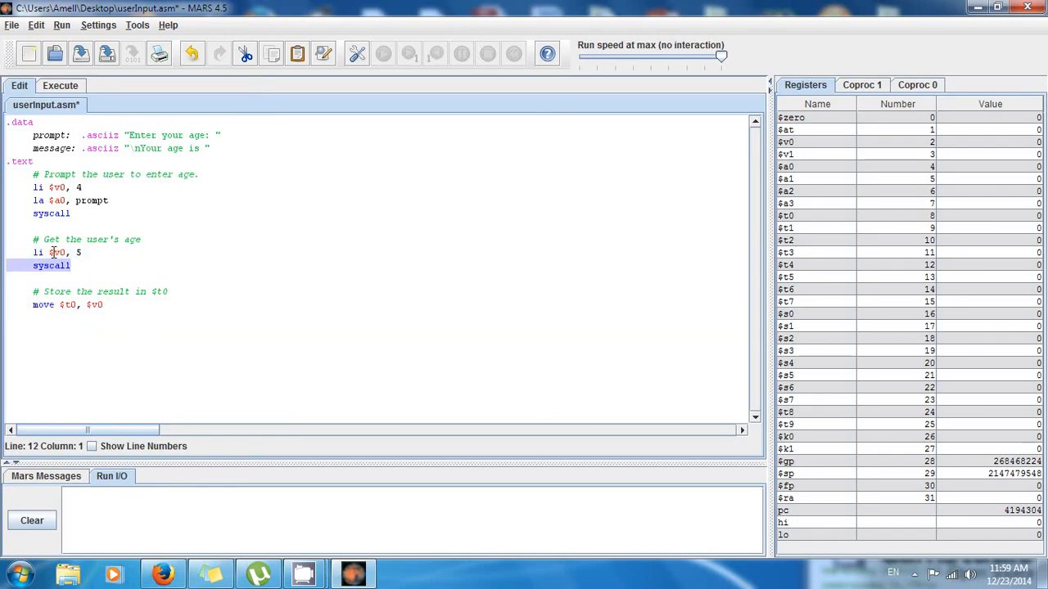
double_click(57, 253)
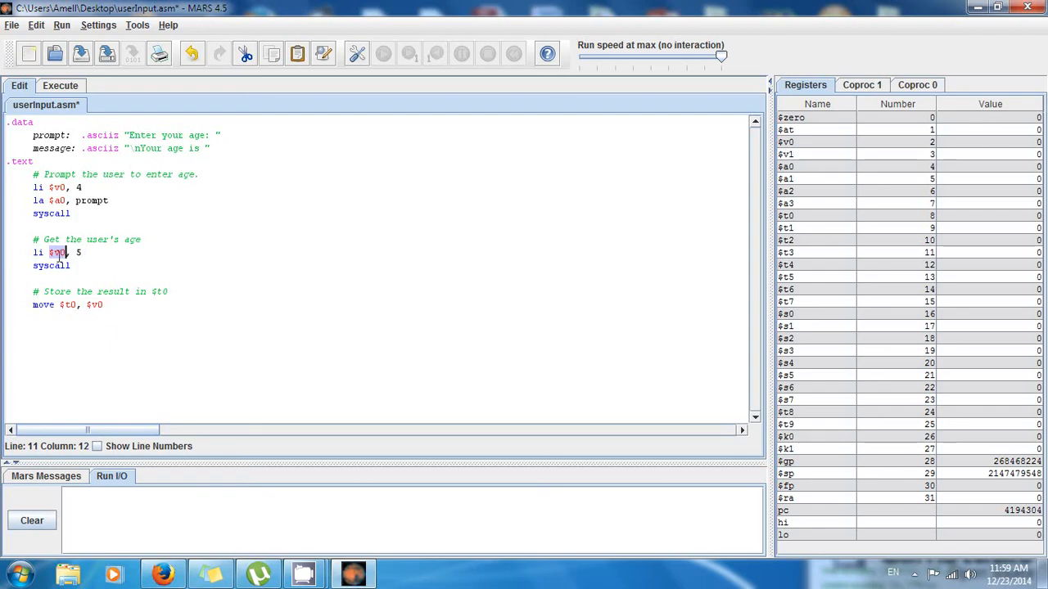
click(104, 304)
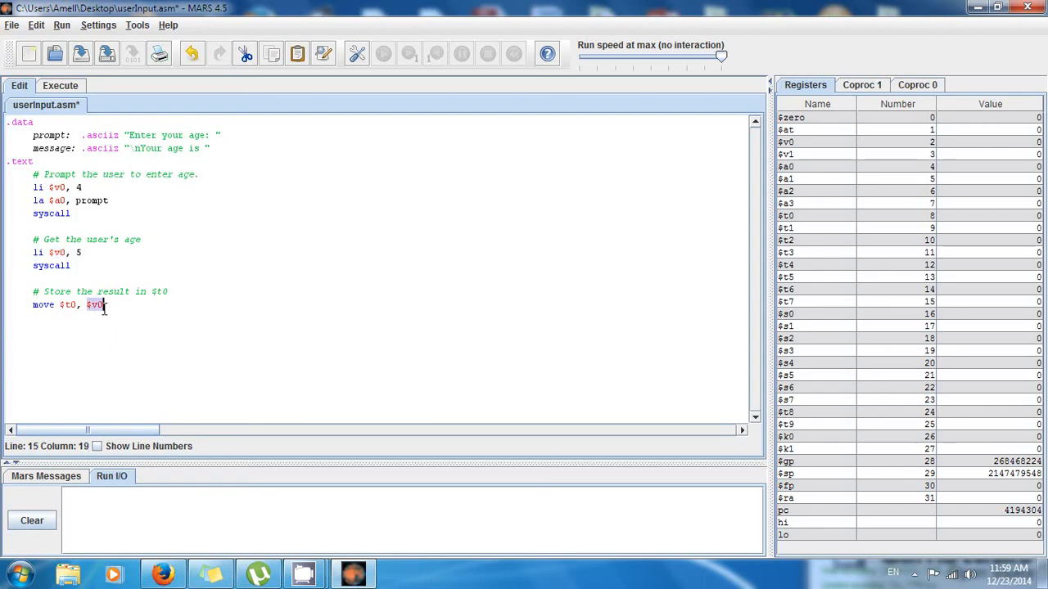
click(58, 252)
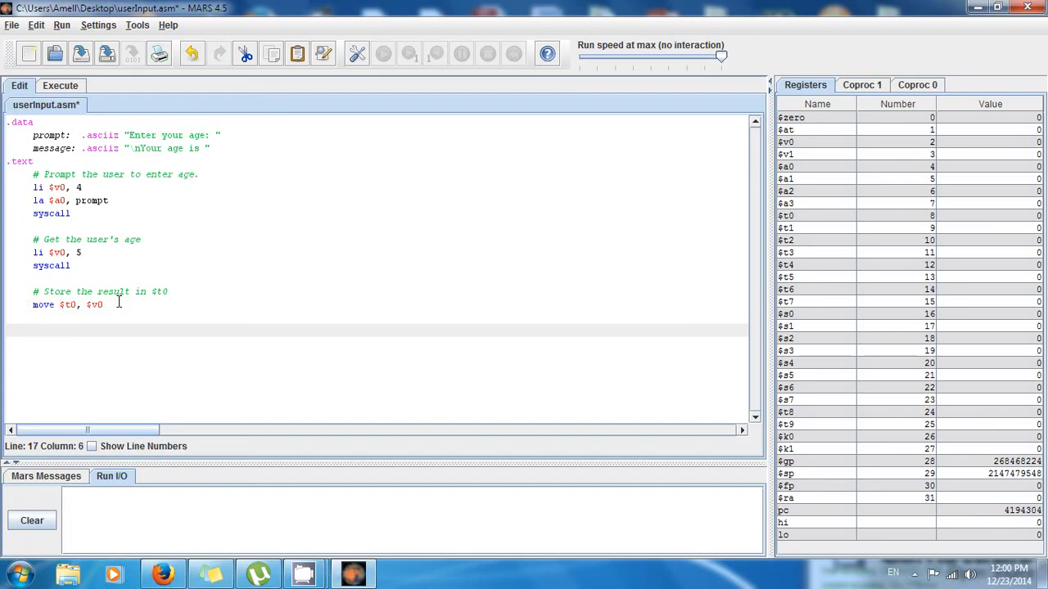
Start a '# Display' section with li $v0, 4.
text(# Display)
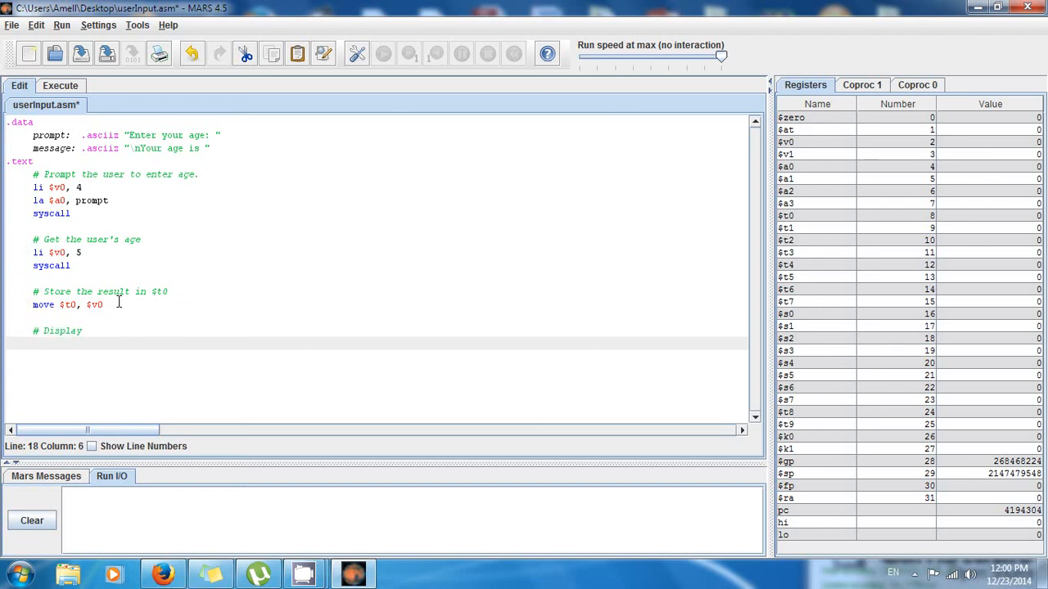
text(li $v)
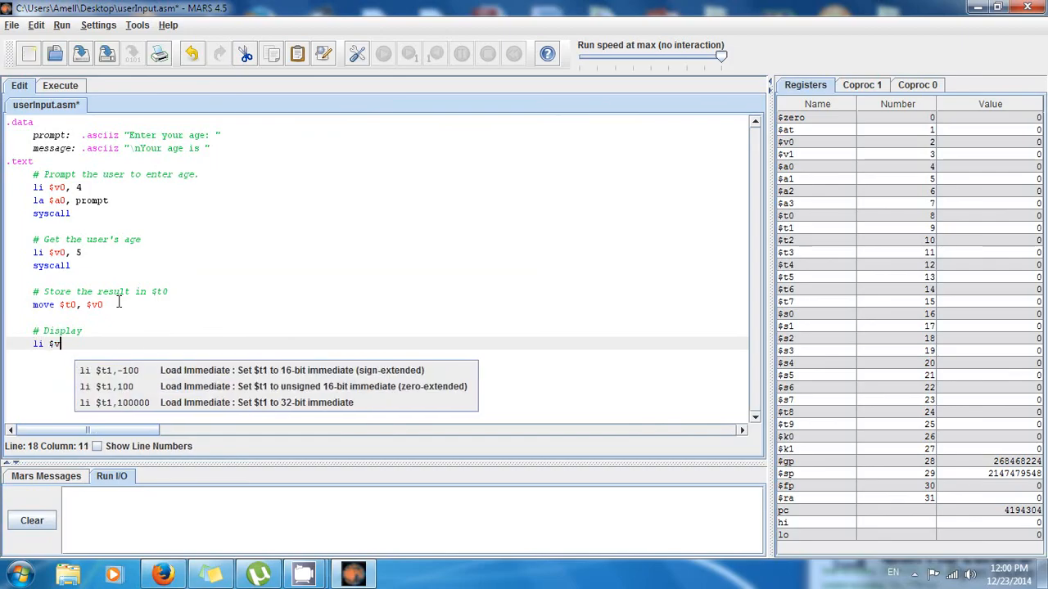
text(0, 4)
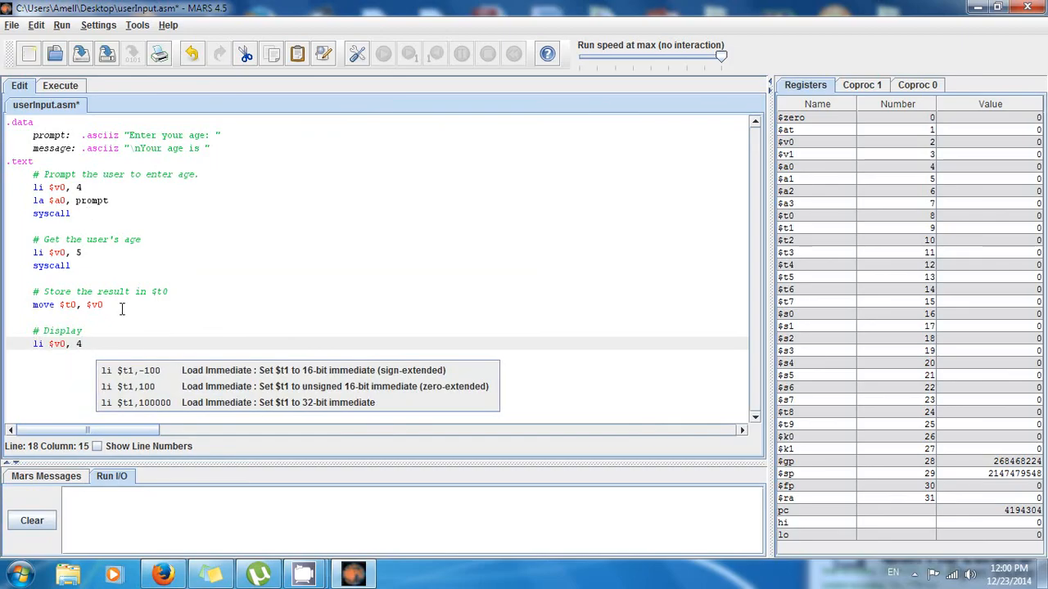
key(enter)
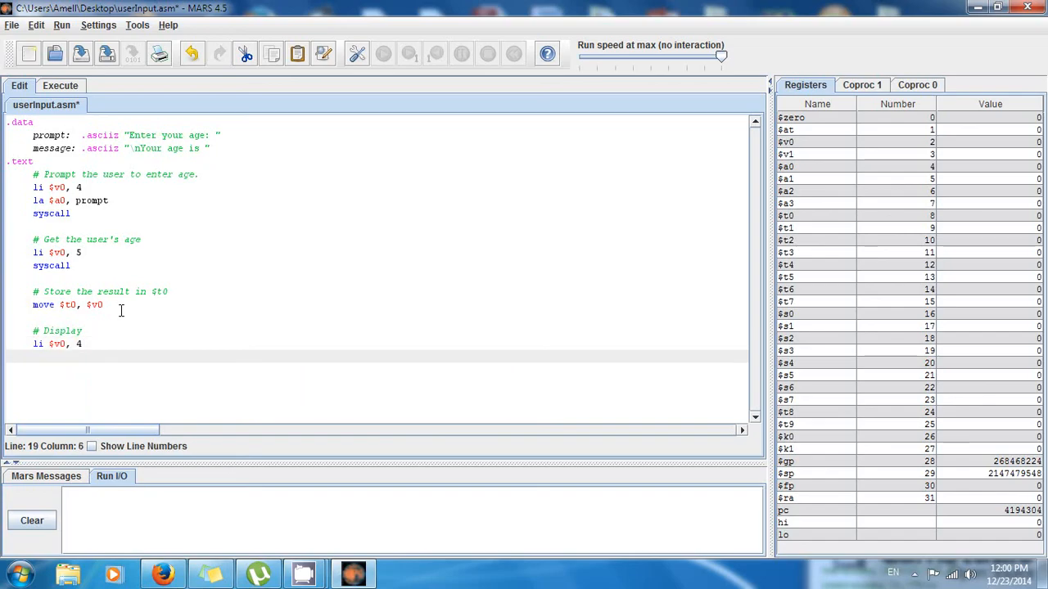
Add la $a0, message and a syscall below it.
text(la $)
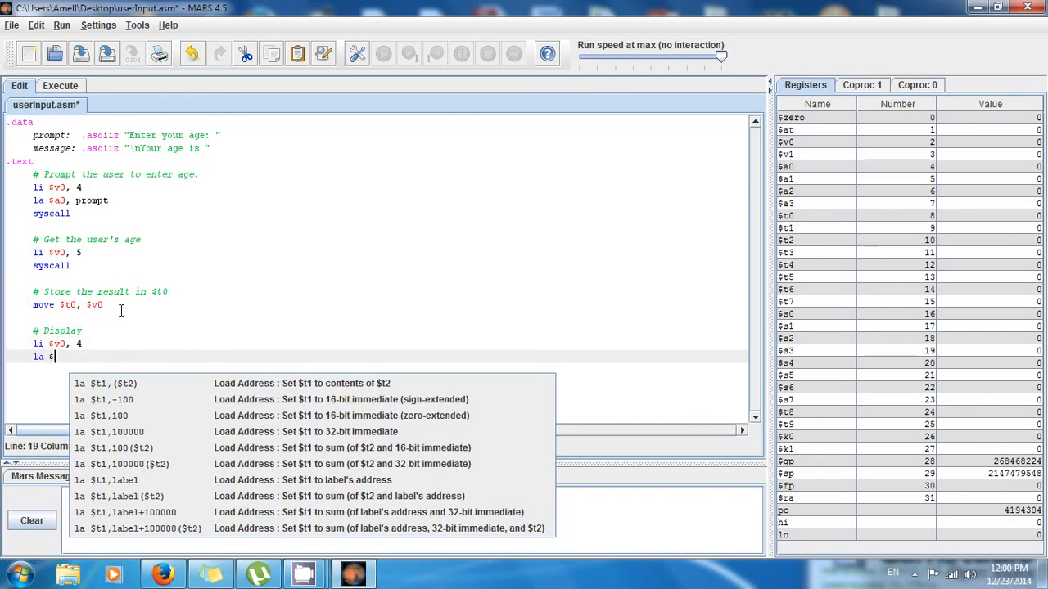
text(a0, me)
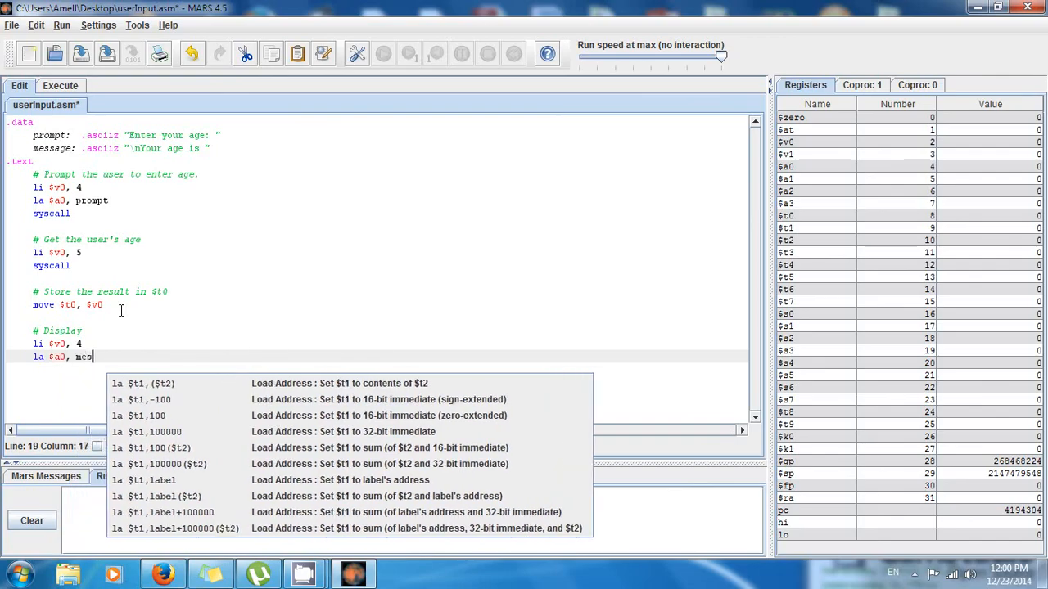
text(sage)
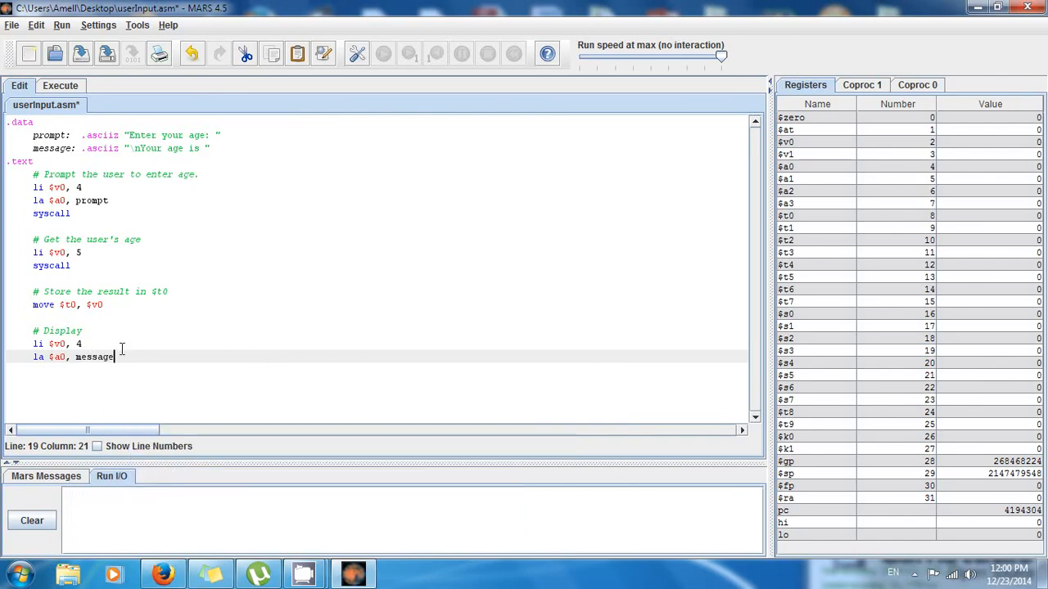
click(59, 357)
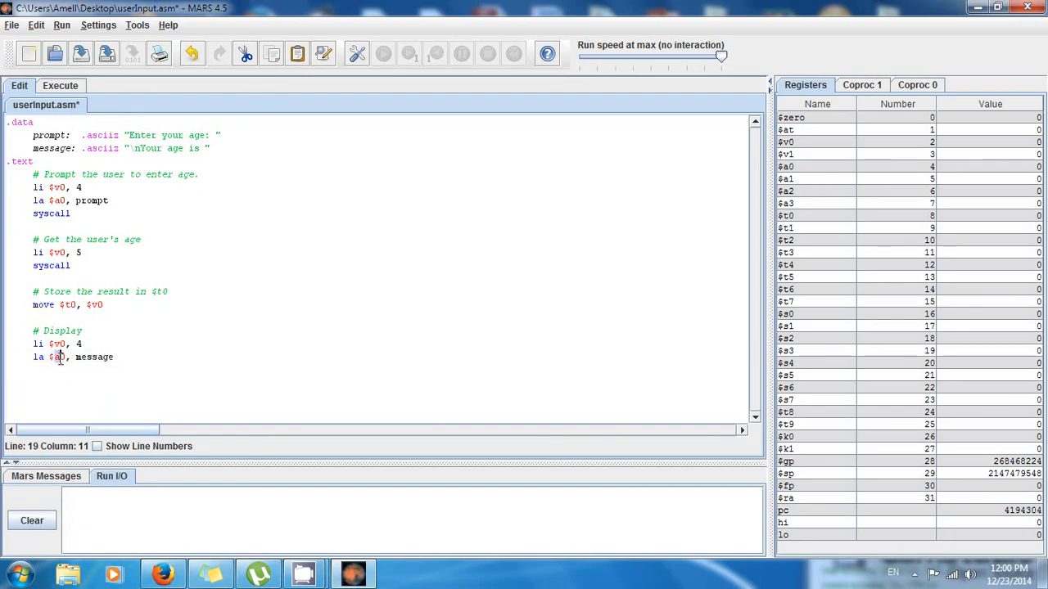
click(135, 357)
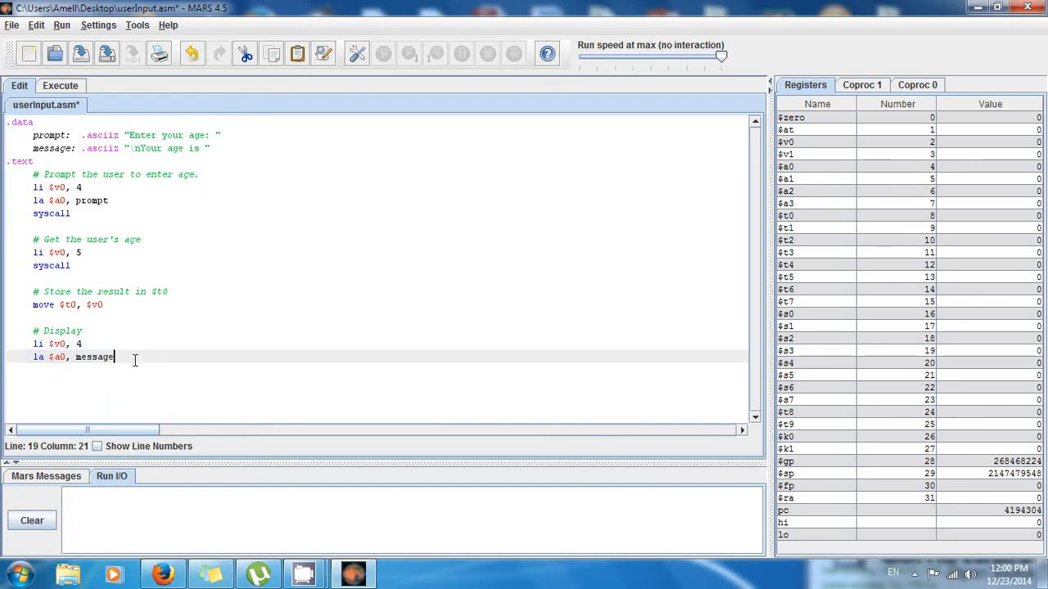
text(sysc)
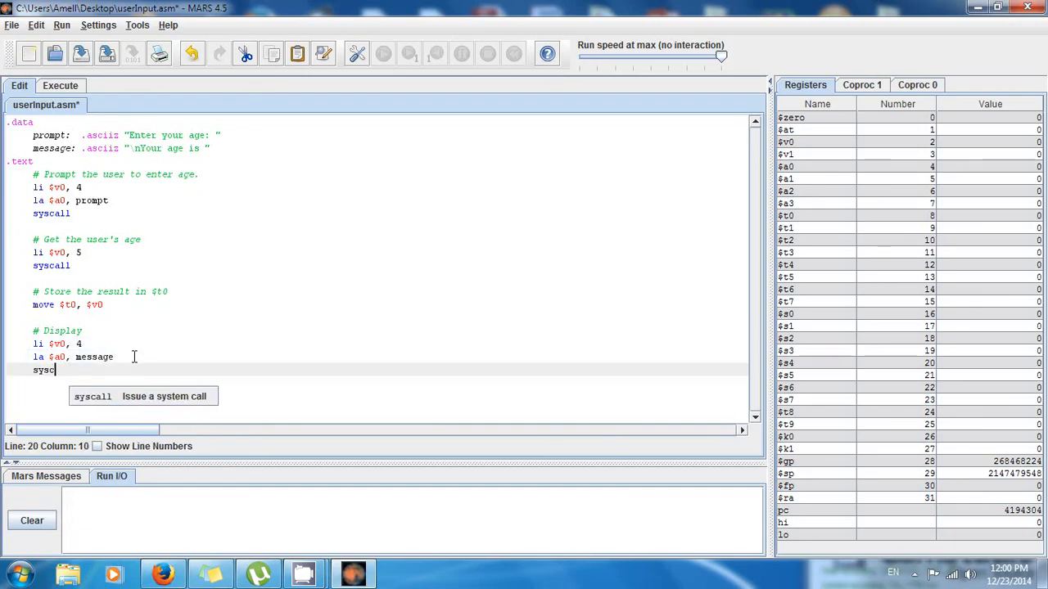
text(all)
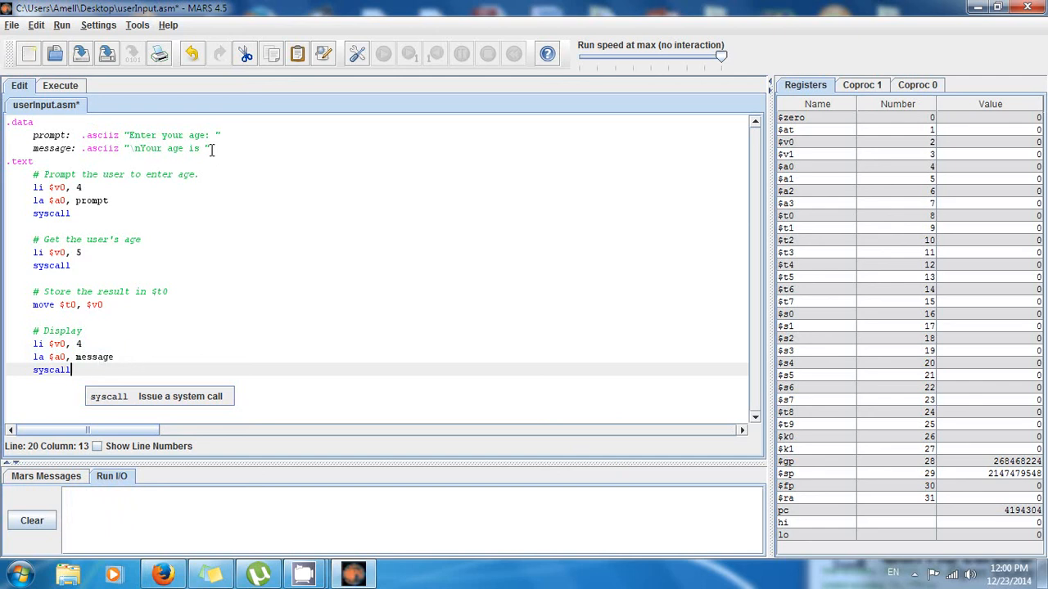
mouse_move(122, 370)
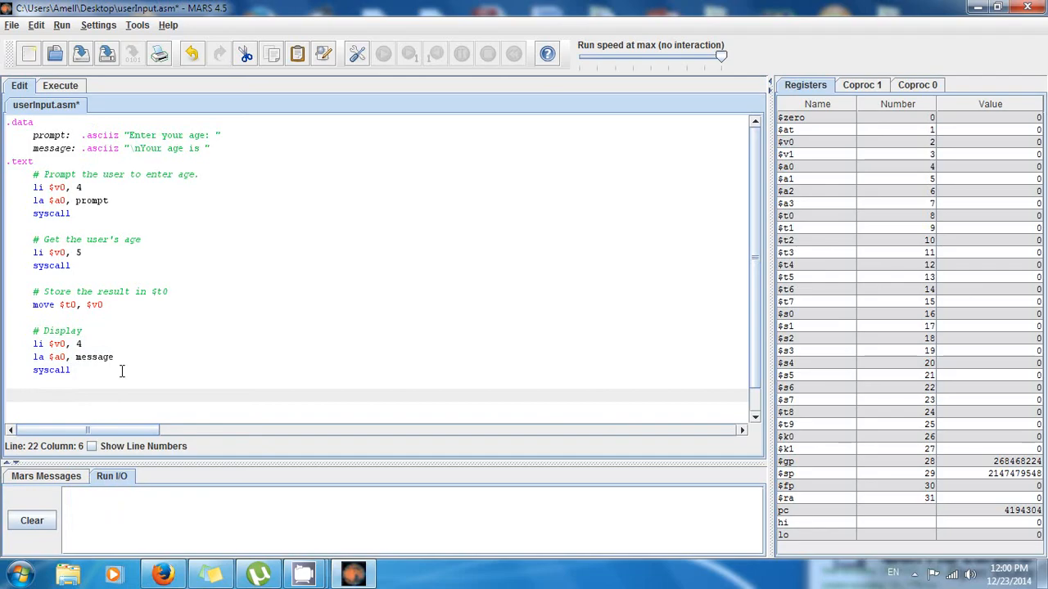
Add '# Print or show the age' with li $v0, 1, and extend the comment to '# Display message'.
text(# Print or)
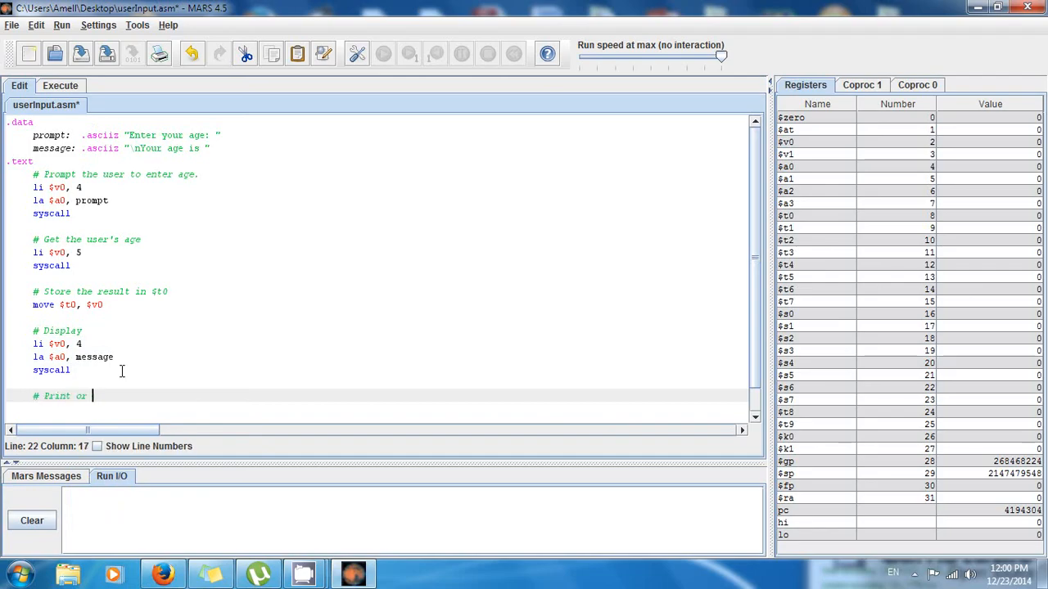
text(show the age)
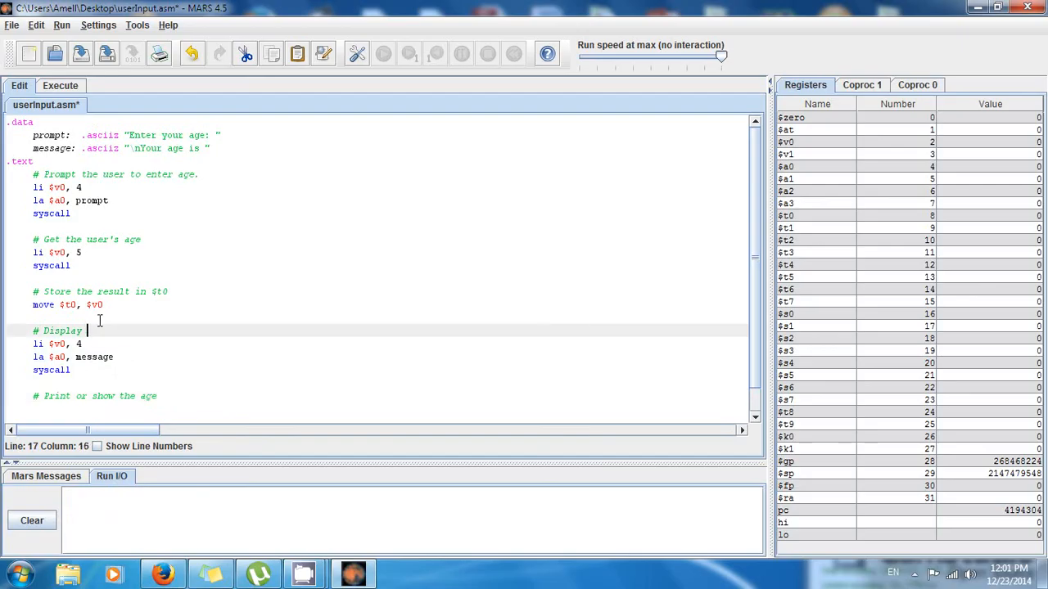
text(message)
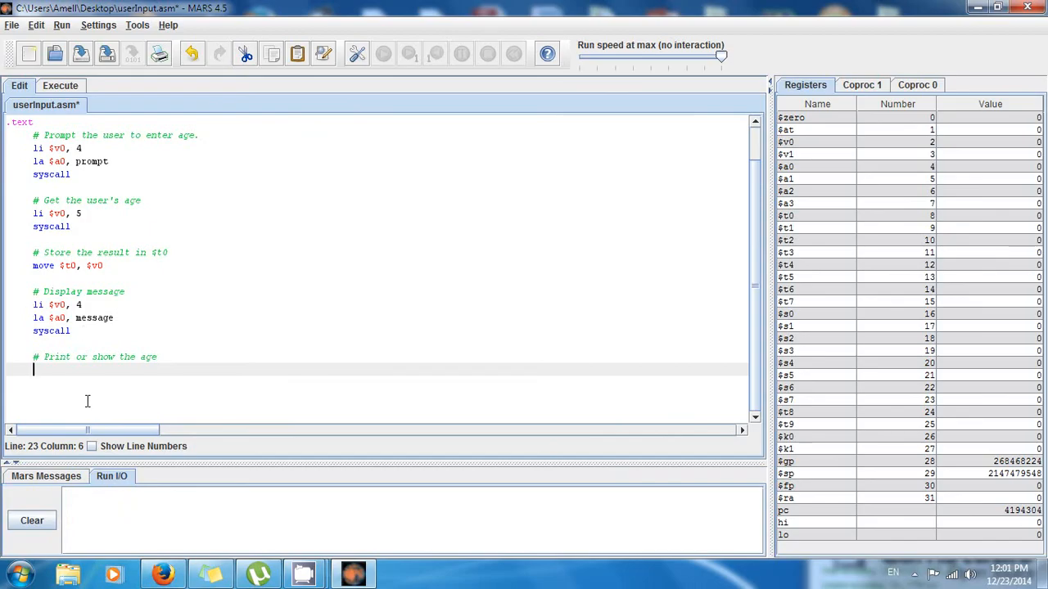
text(li $v0)
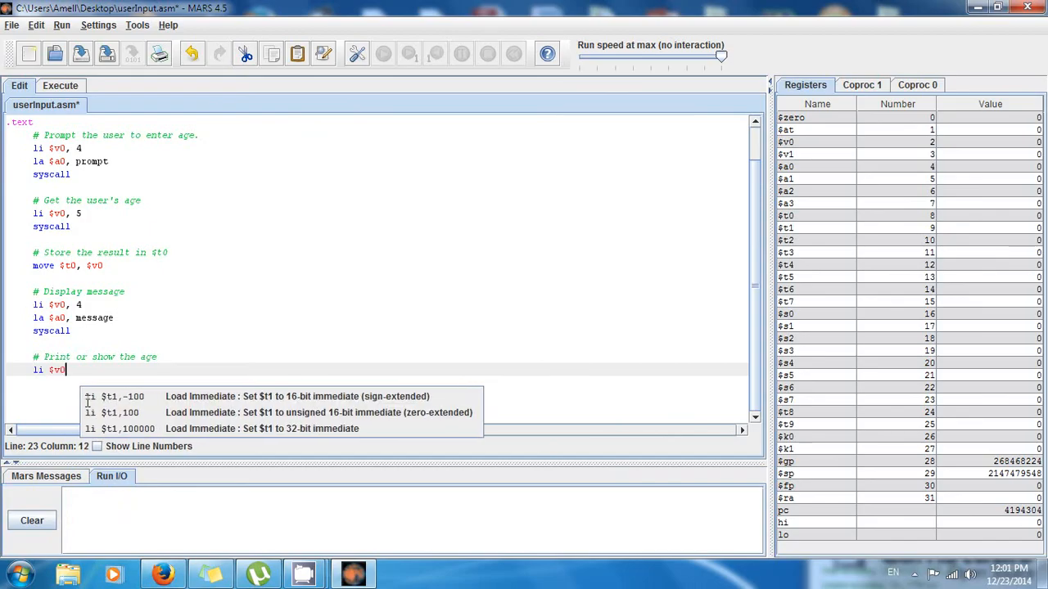
text(,)
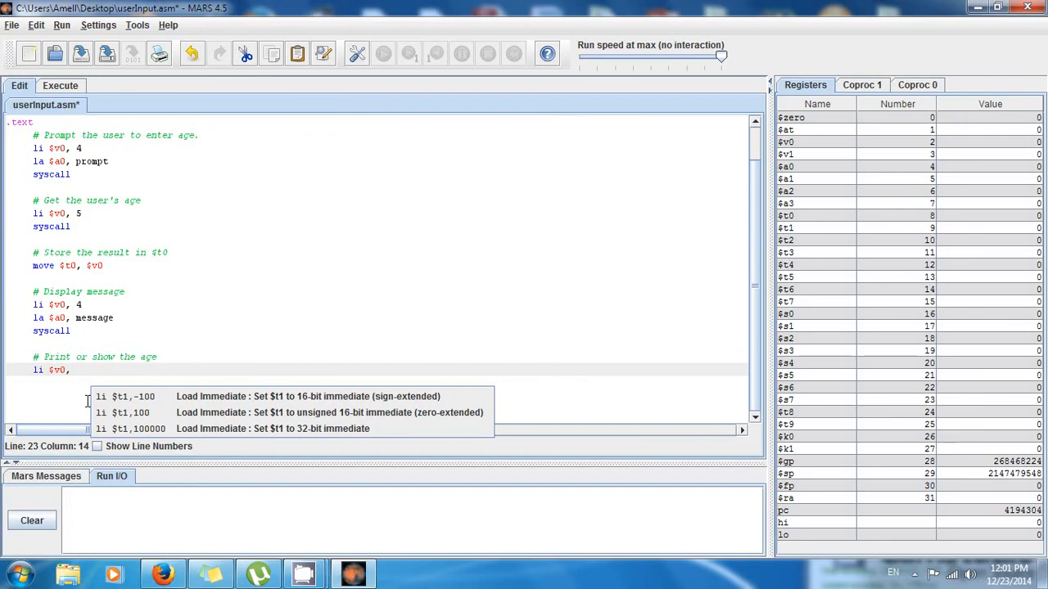
text(l)
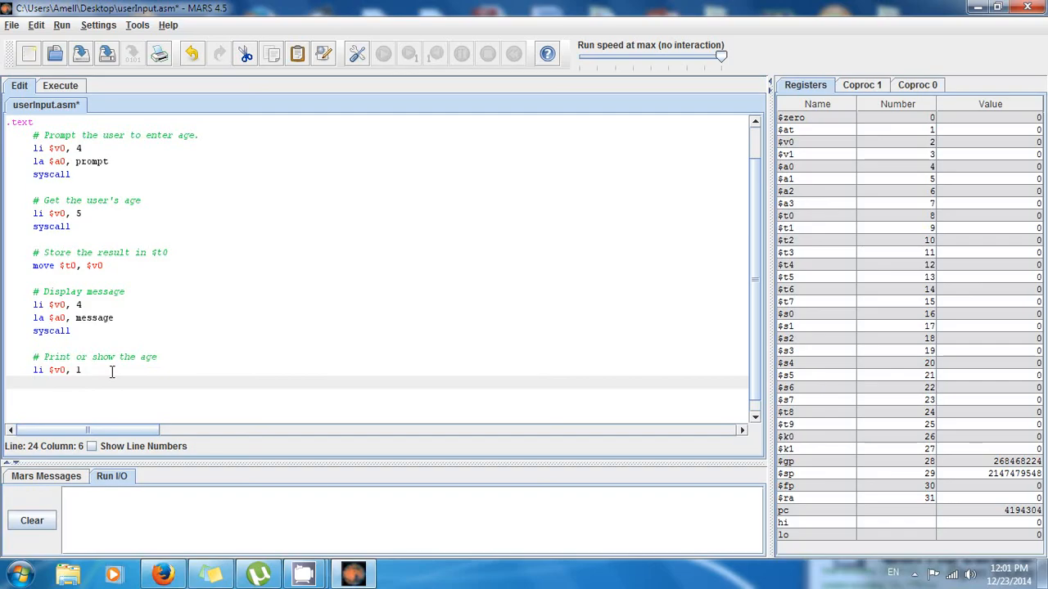
mouse_move(126, 277)
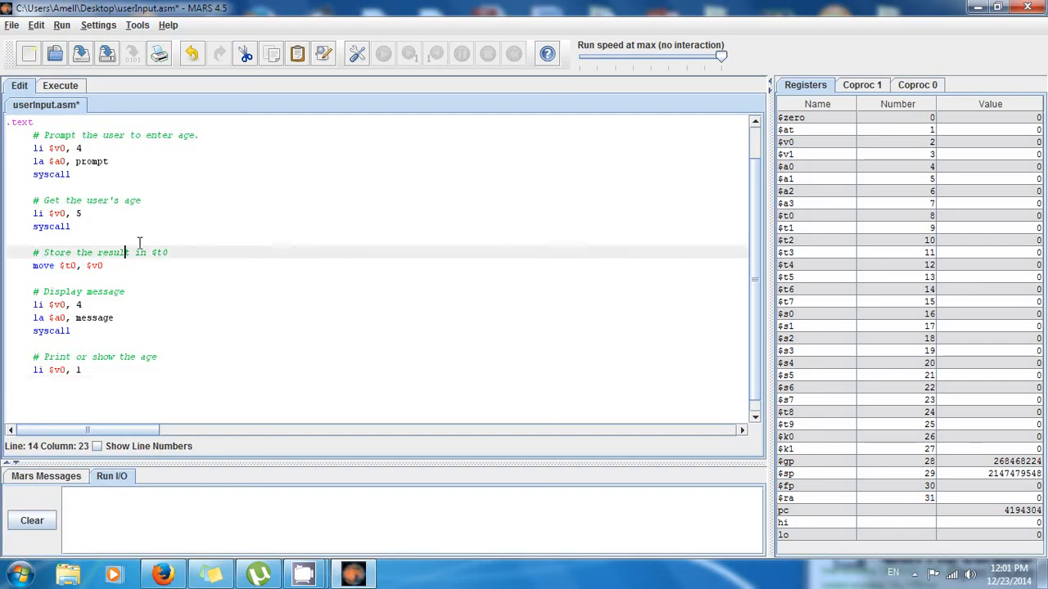
Change 'result' to 'age' in the store comment and add move $a0, $t0 plus syscall.
key(BackSpace)
text(move)
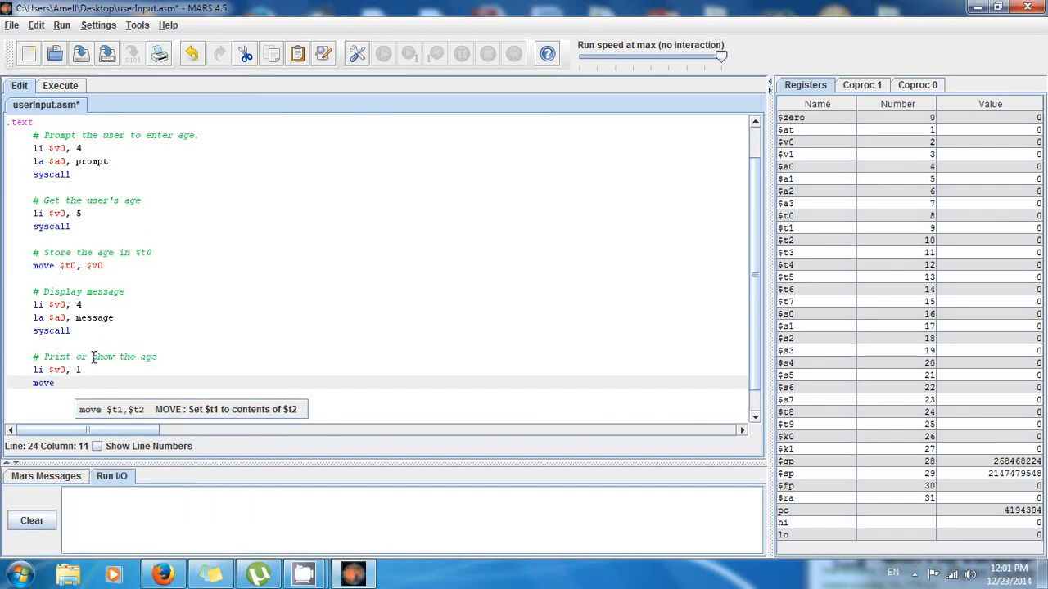
text($)
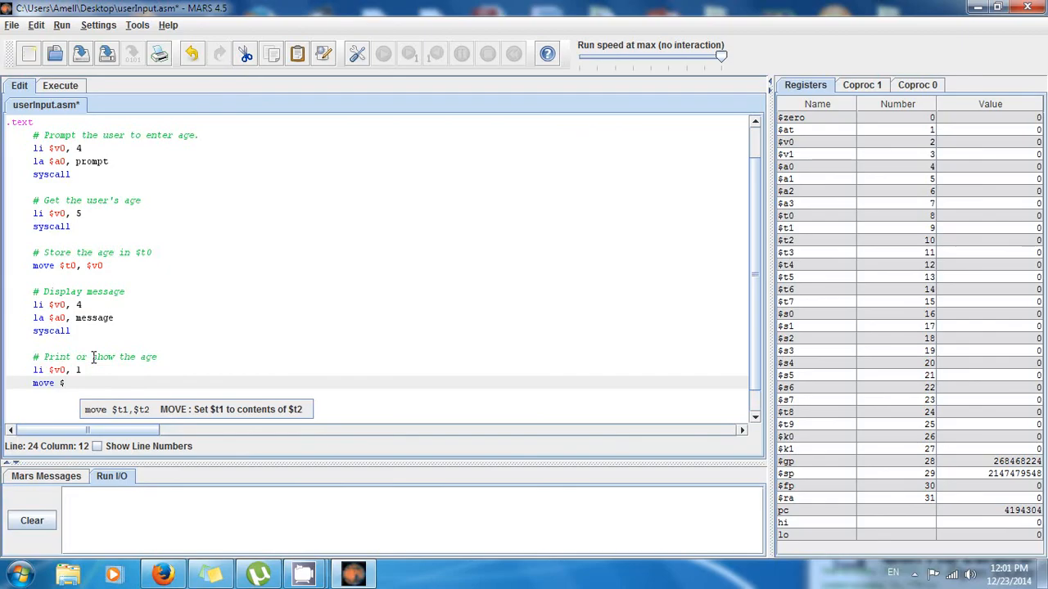
key(BackSpace)
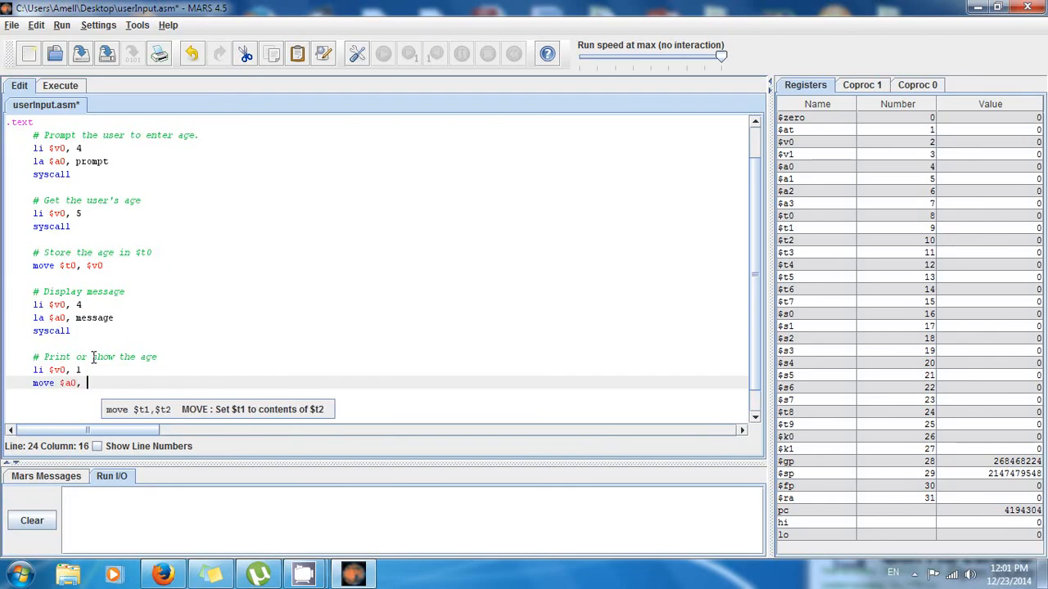
text($t)
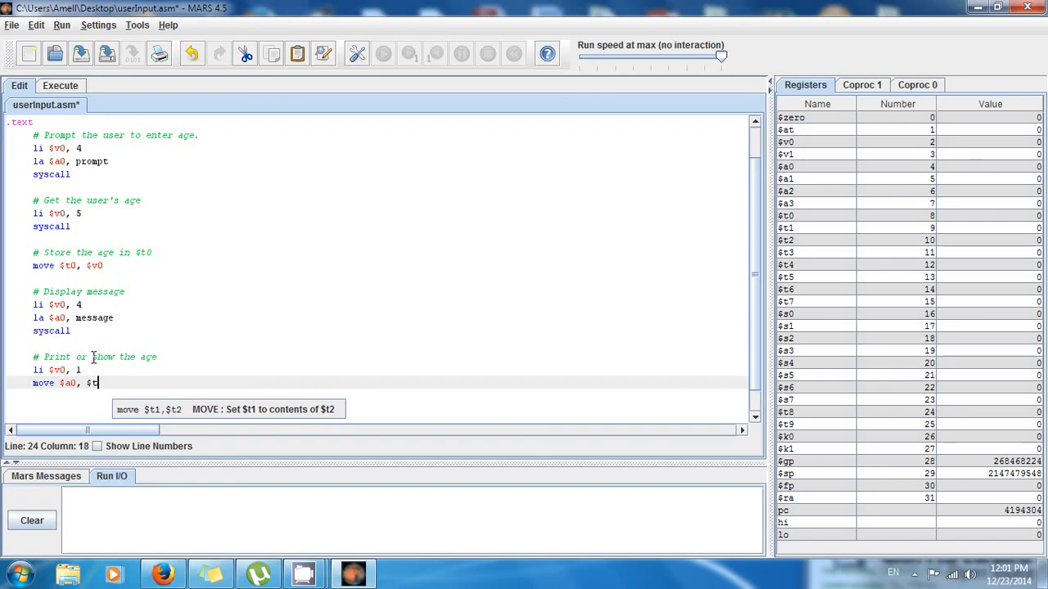
text(0)
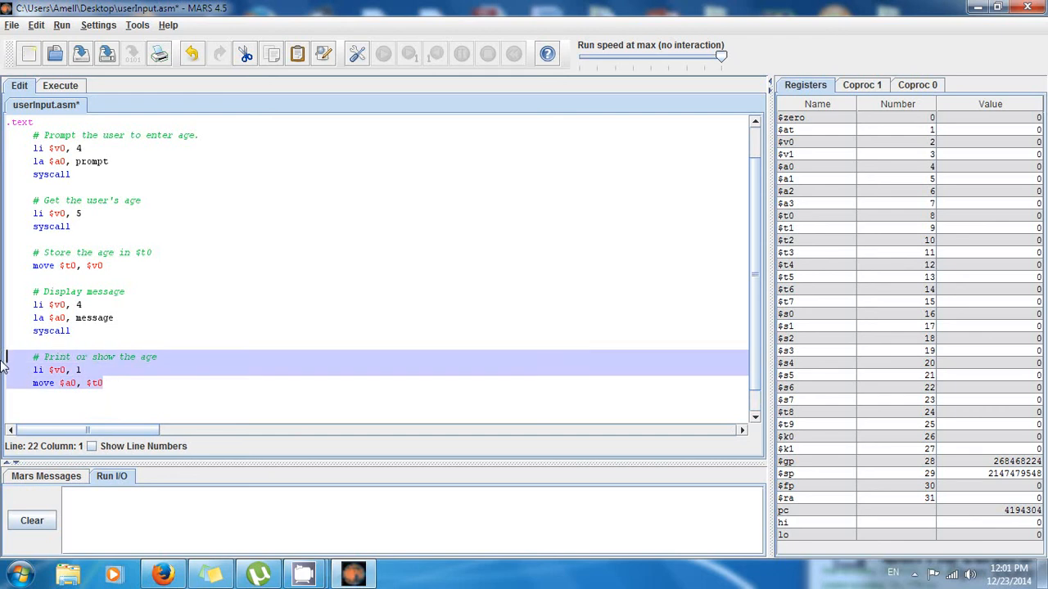
click(103, 384)
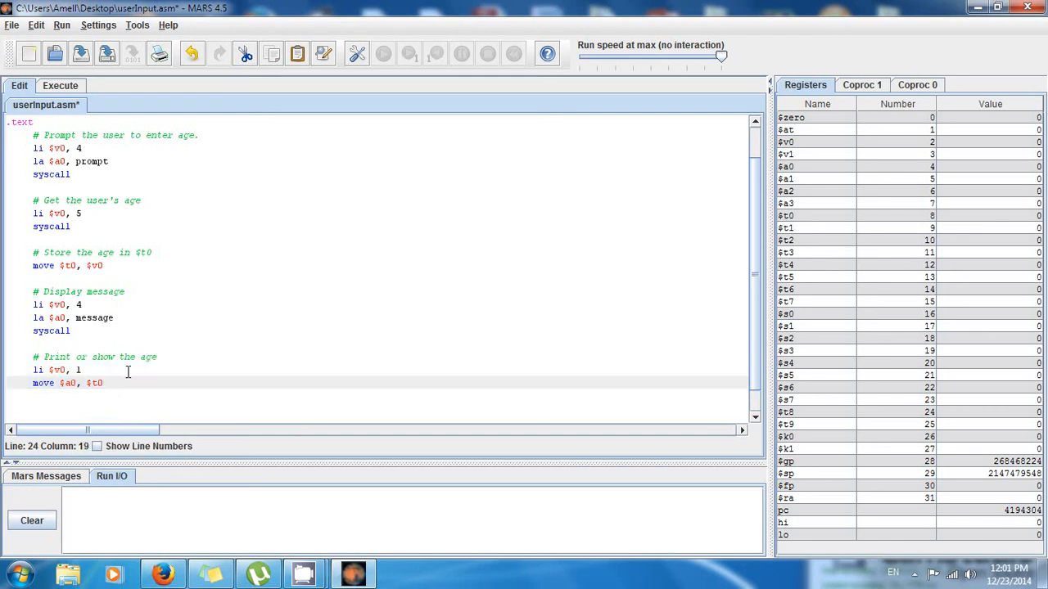
text(sys)
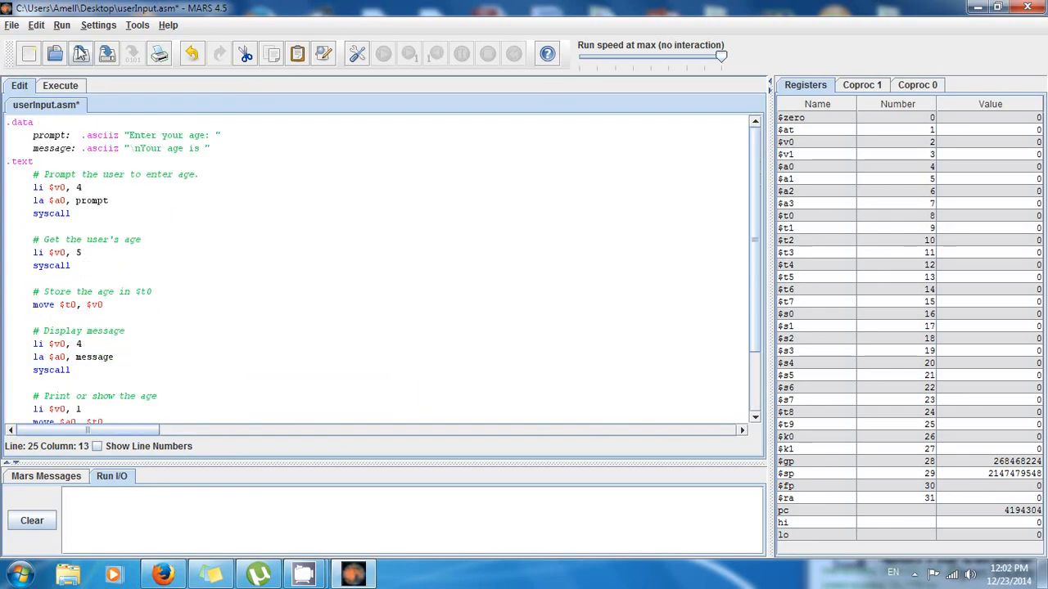
Save userInput.asm, assemble it, and run it until the age prompt appears.
click(62, 25)
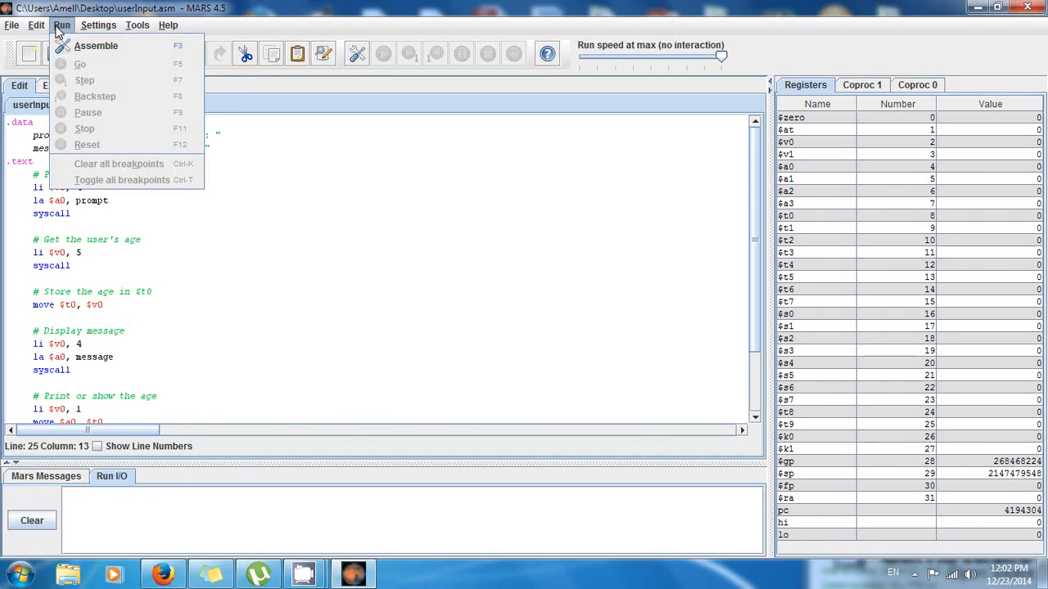
click(95, 45)
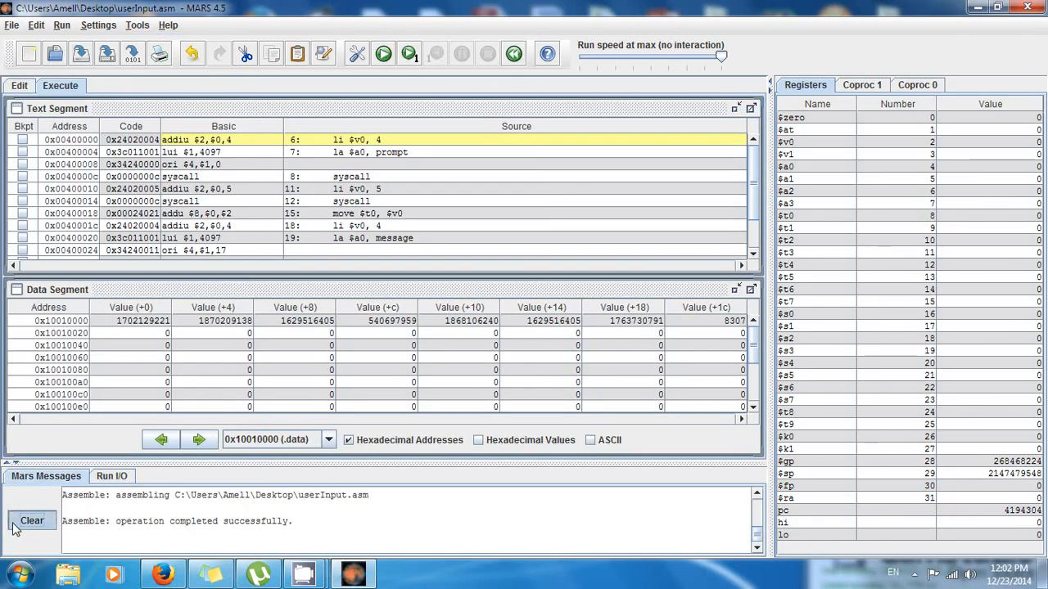
click(384, 53)
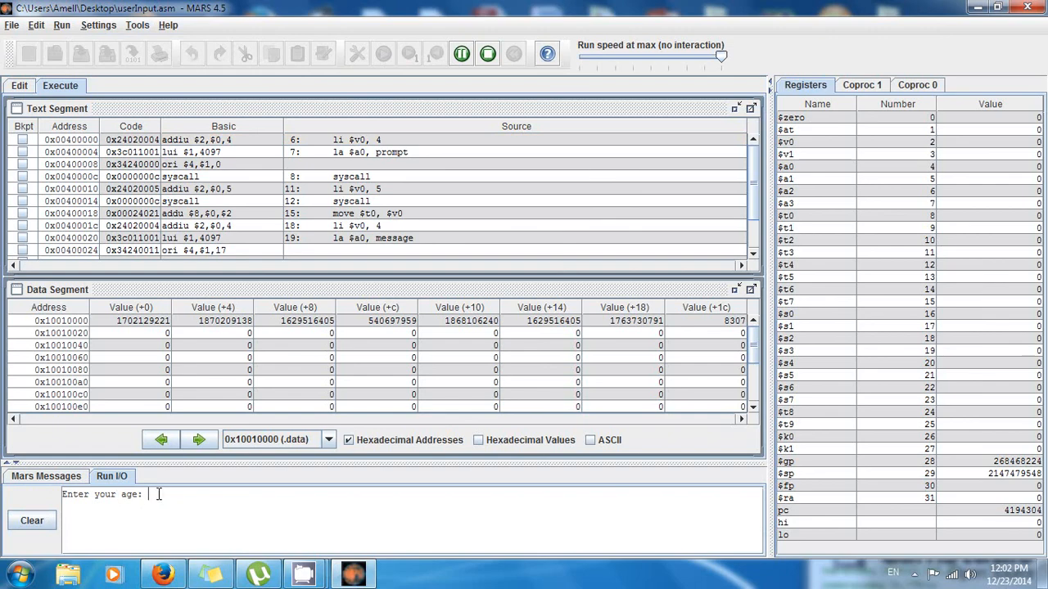
mouse_move(159, 499)
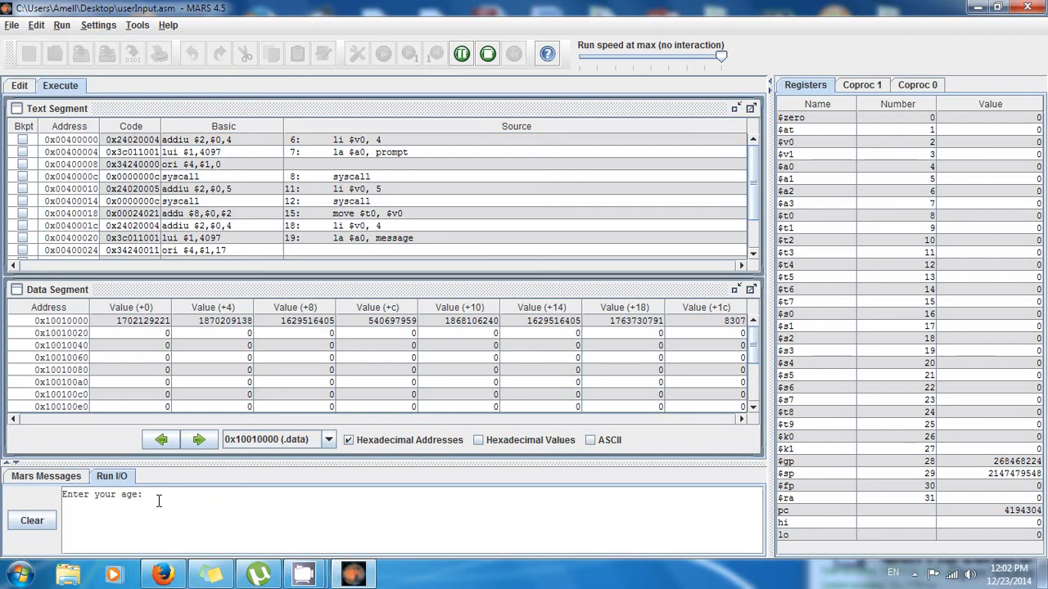
Enter 23 at the prompt so the program prints 'Your age is 23'.
text(23)
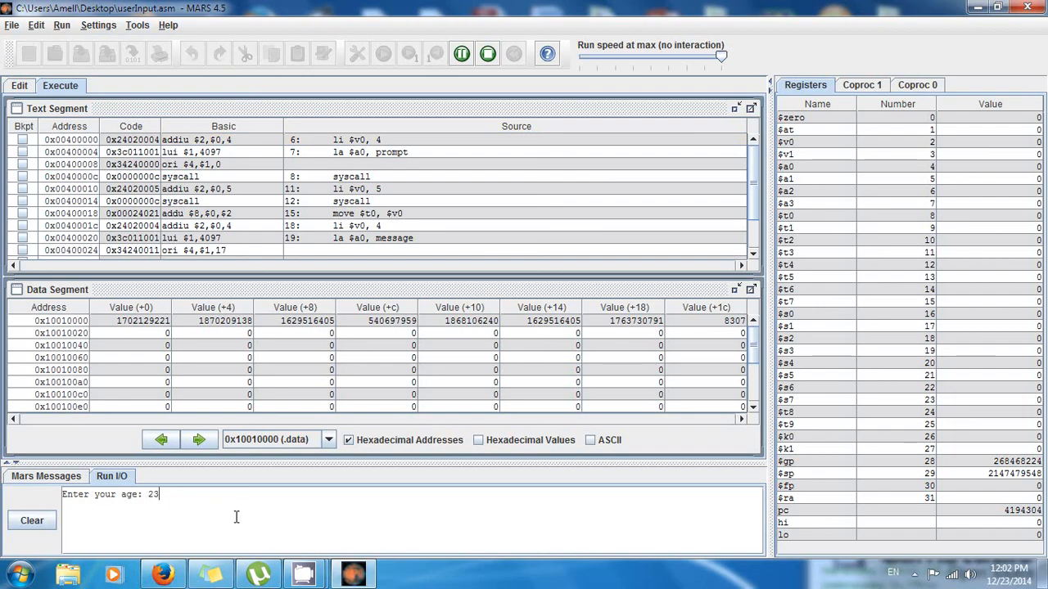
mouse_move(242, 518)
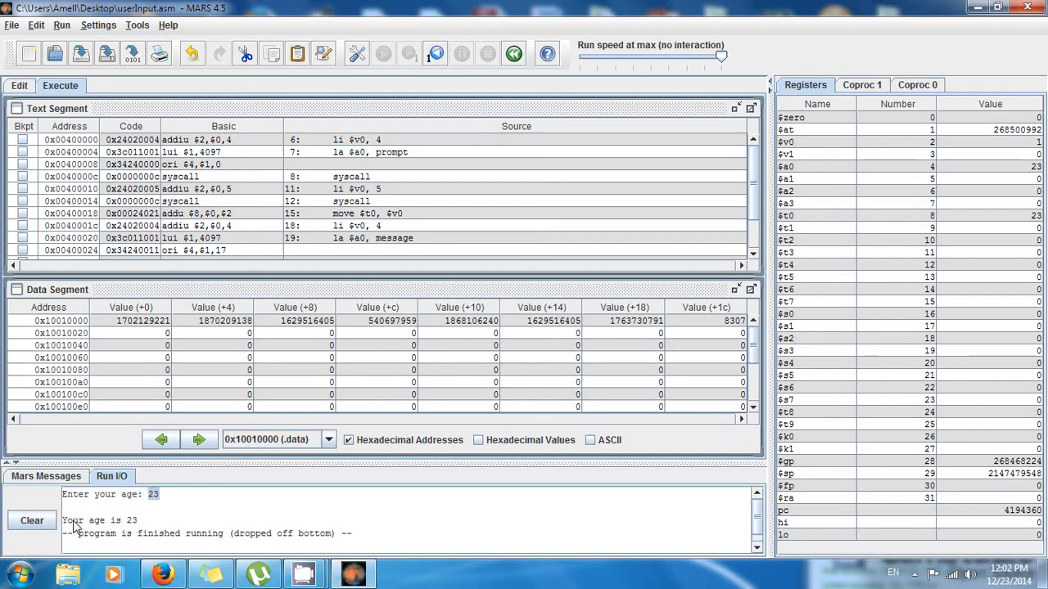
drag(151, 495, 131, 533)
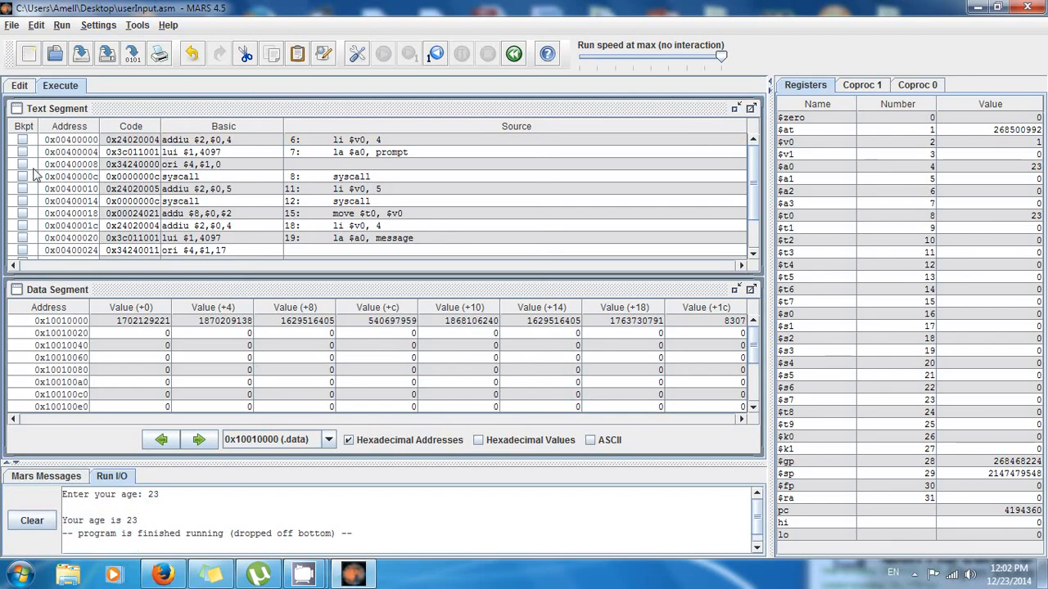
Return to the Edit tab to view the userInput.asm source code.
click(19, 85)
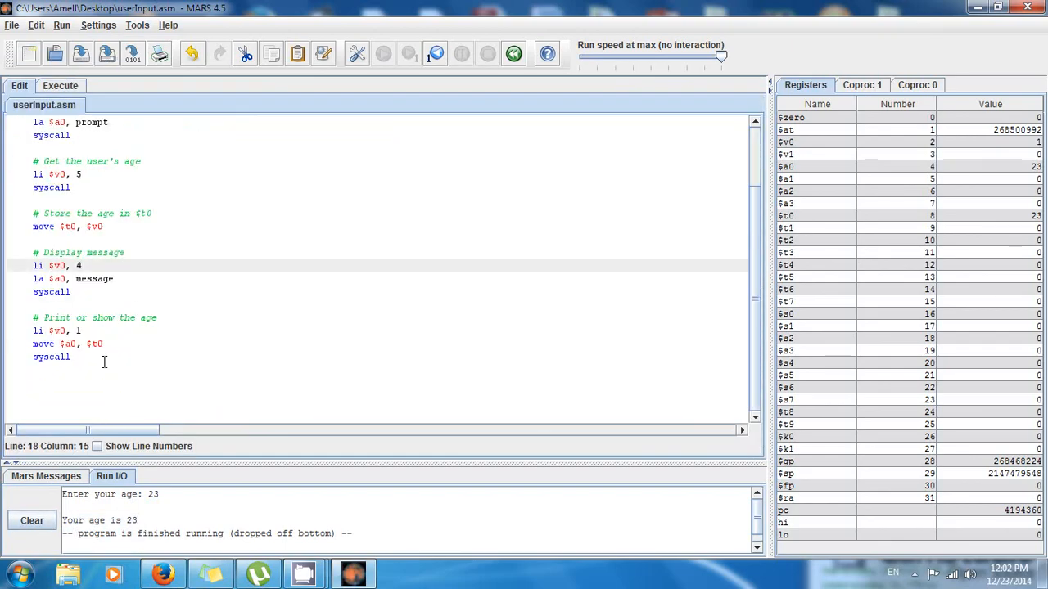
mouse_move(102, 357)
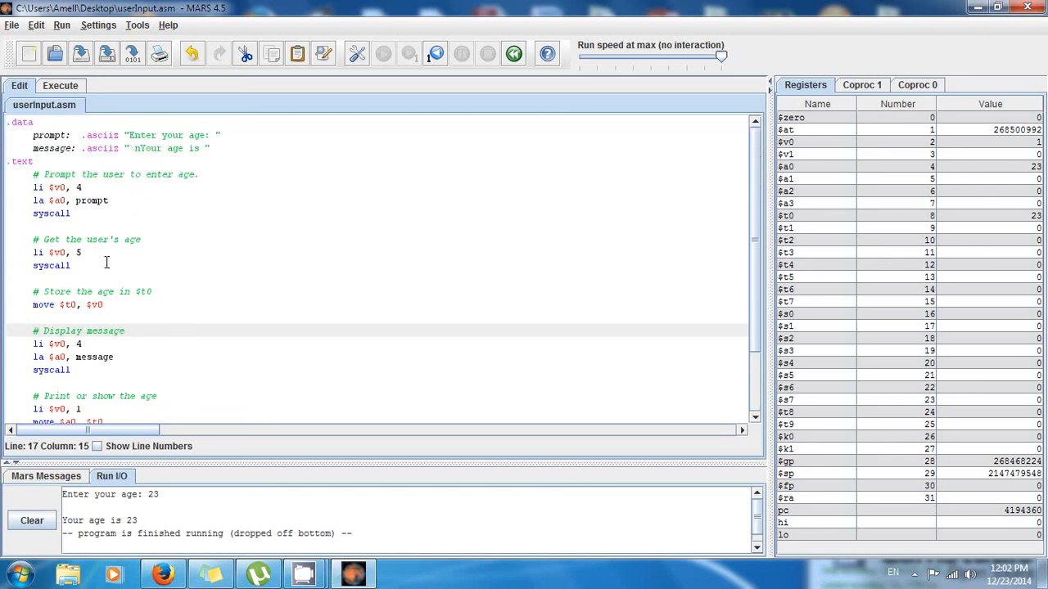
mouse_move(164, 303)
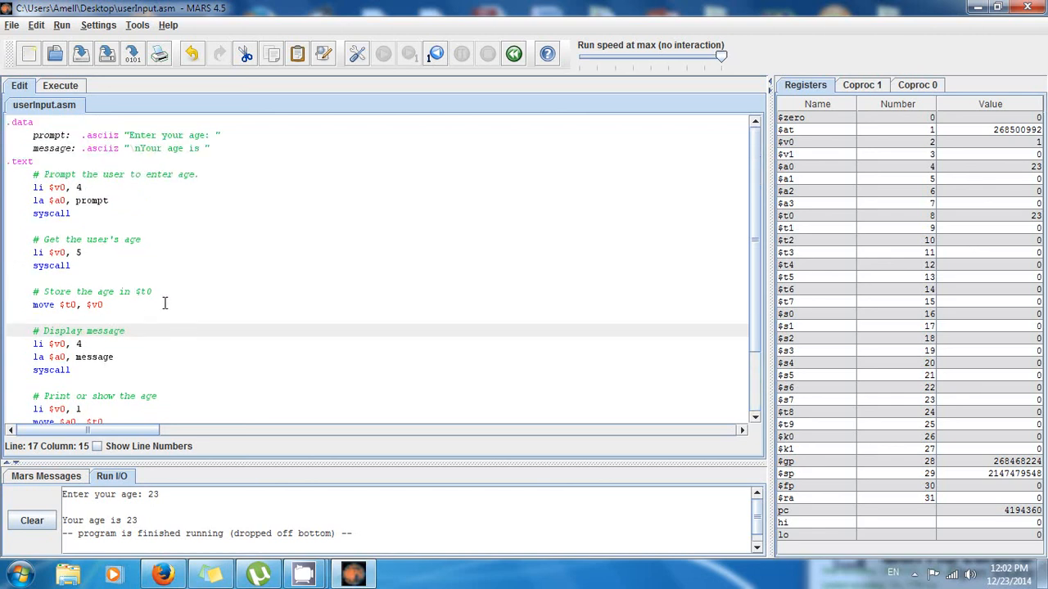